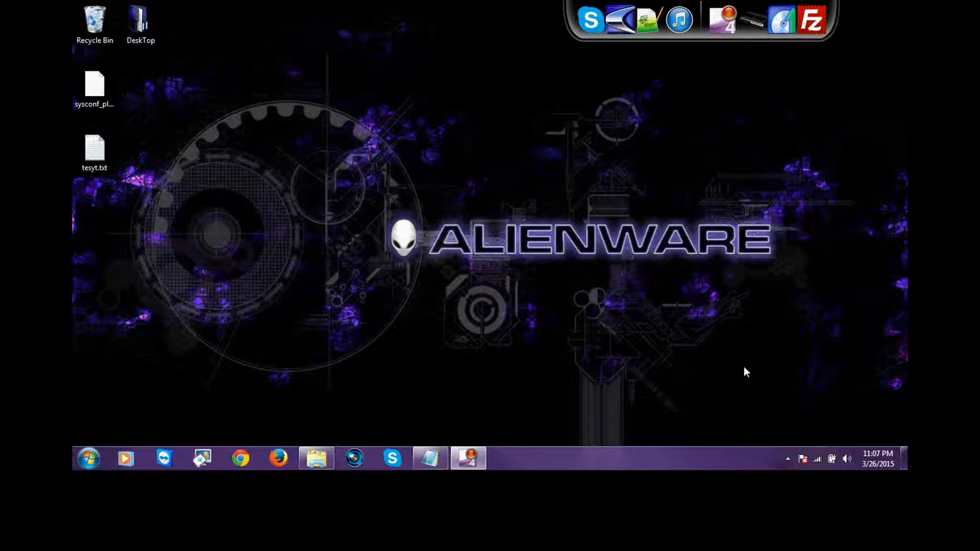
mouse_move(667, 274)
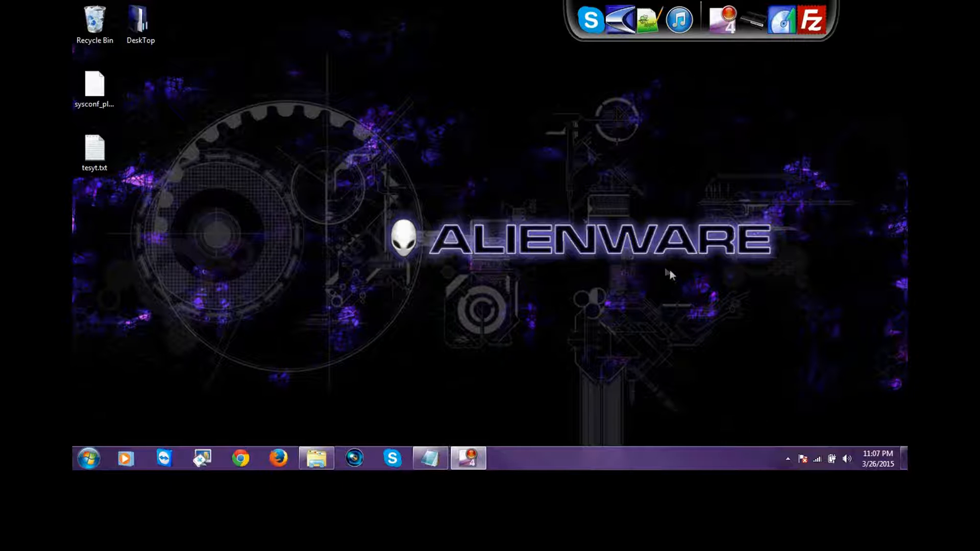
mouse_move(666, 272)
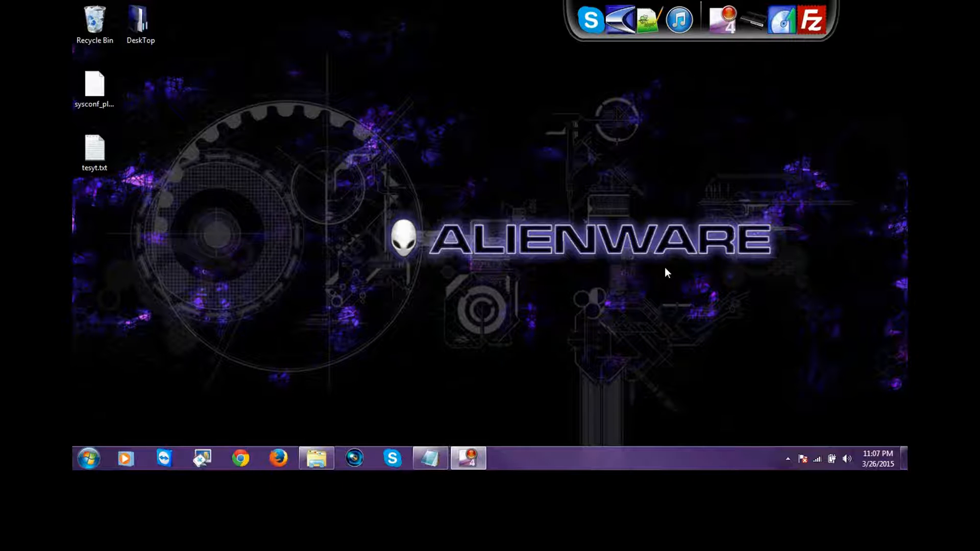
mouse_move(523, 289)
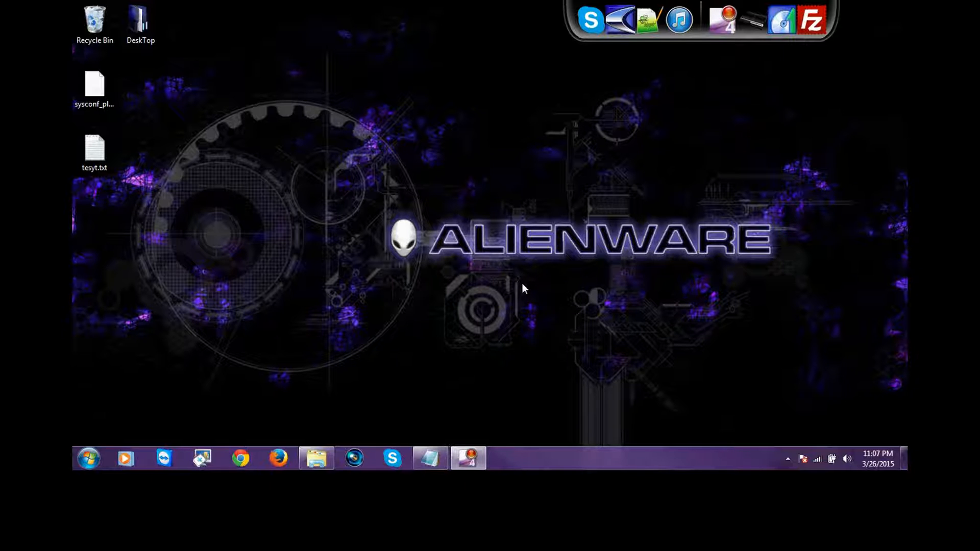
mouse_move(577, 217)
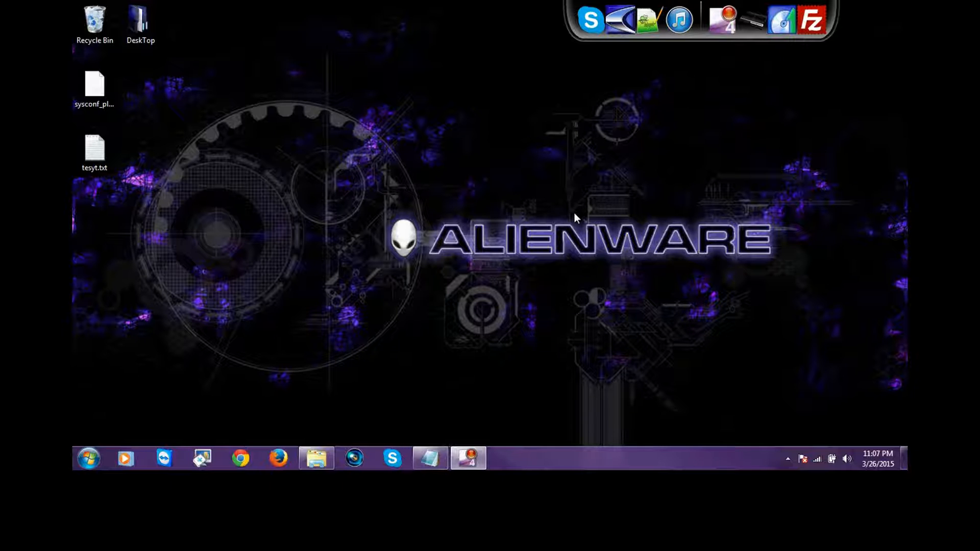
mouse_move(708, 242)
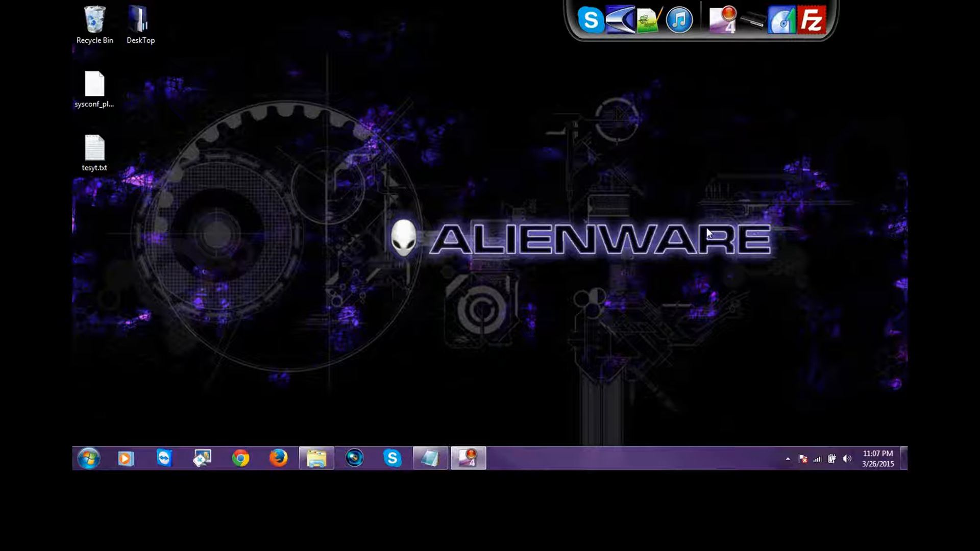
mouse_move(555, 334)
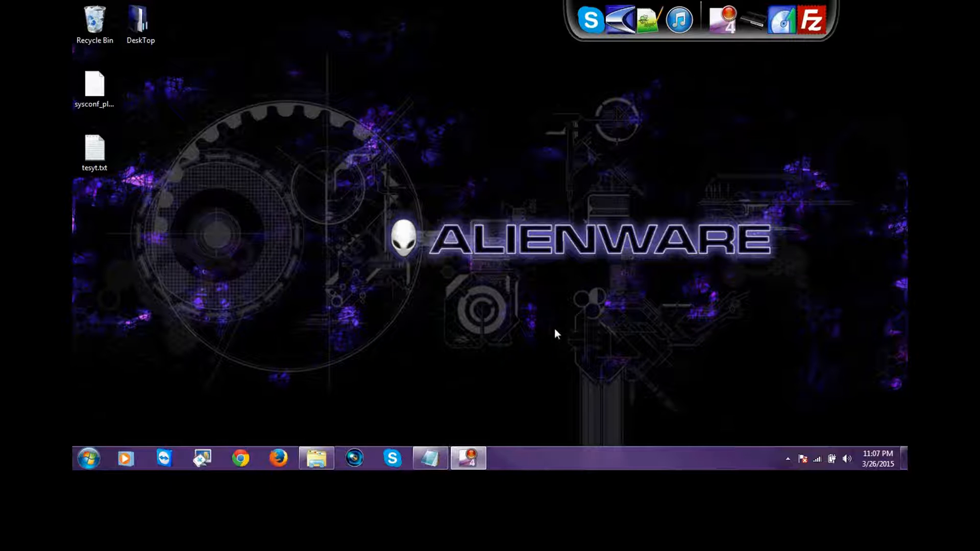
Open the desktop notes containing the plugin path
left_click(96, 87)
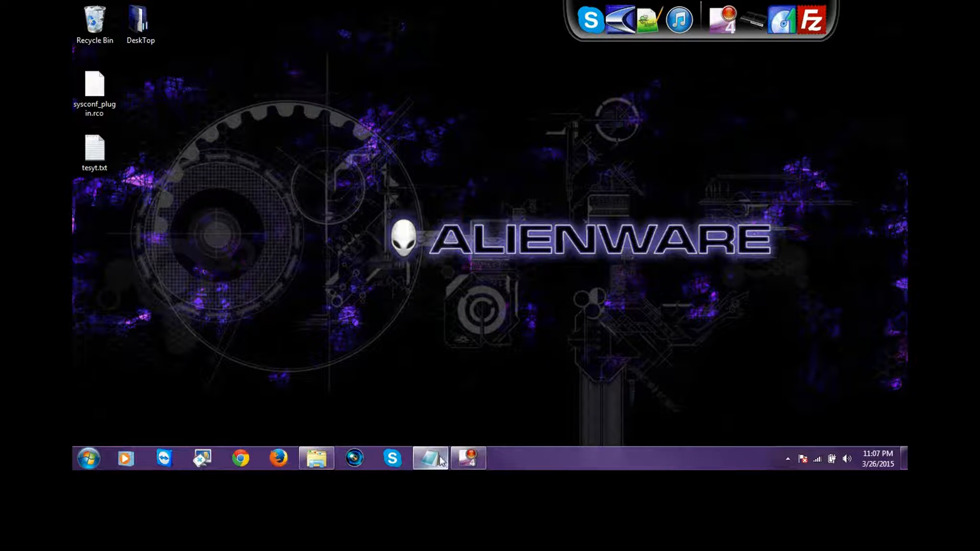
double_click(94, 148)
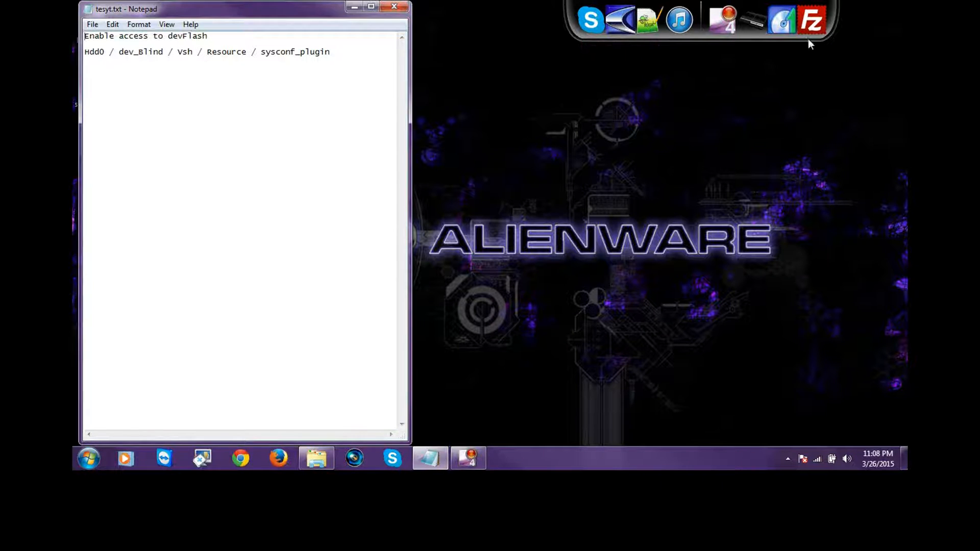
mouse_move(616, 178)
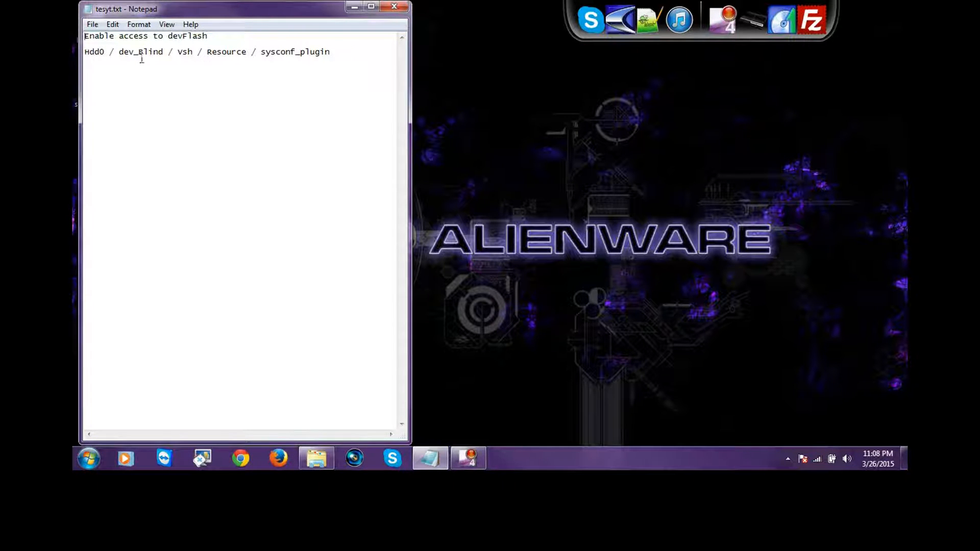
mouse_move(244, 56)
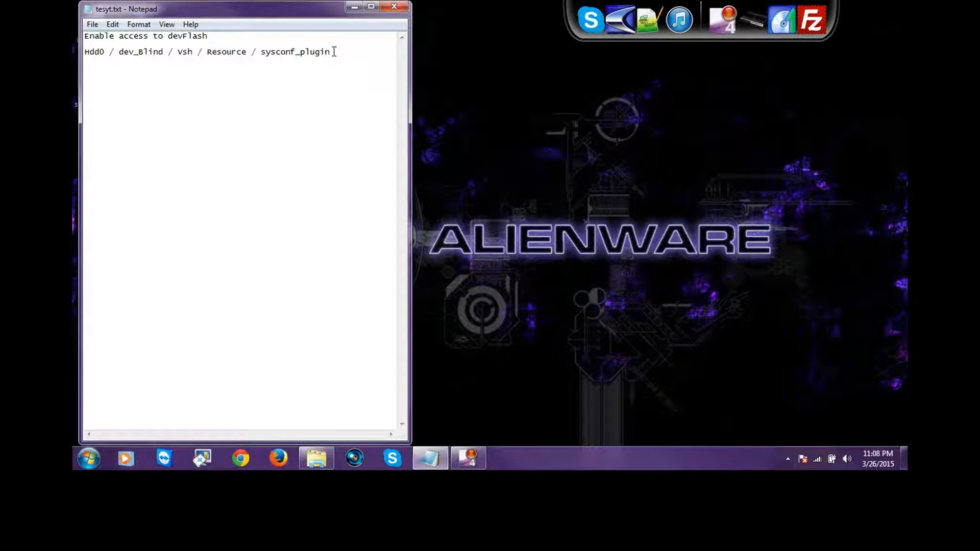
double_click(302, 51)
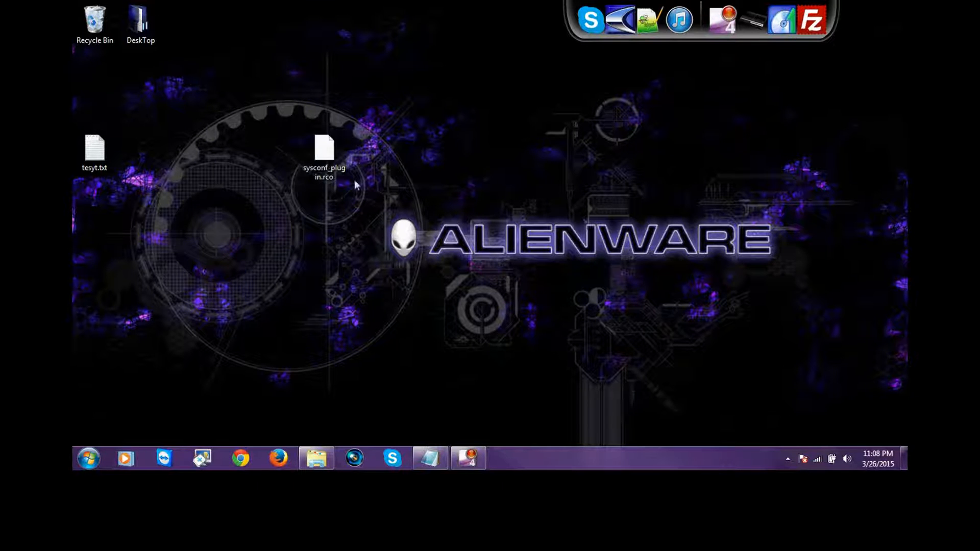
Move sysconf_plugin.rco aside and open the rcomagev111 folder via the DeskTop shortcut
left_click_drag(324, 150, 233, 91)
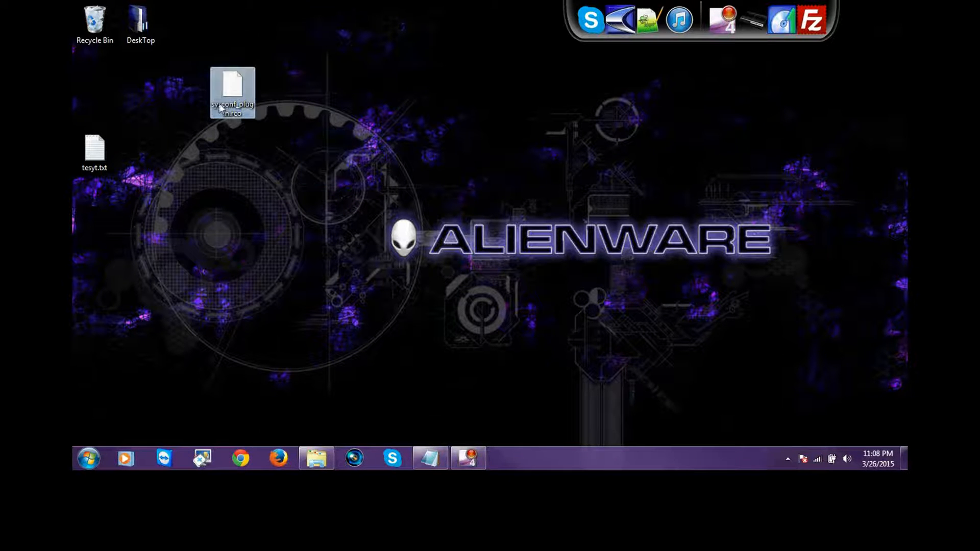
left_click(316, 459)
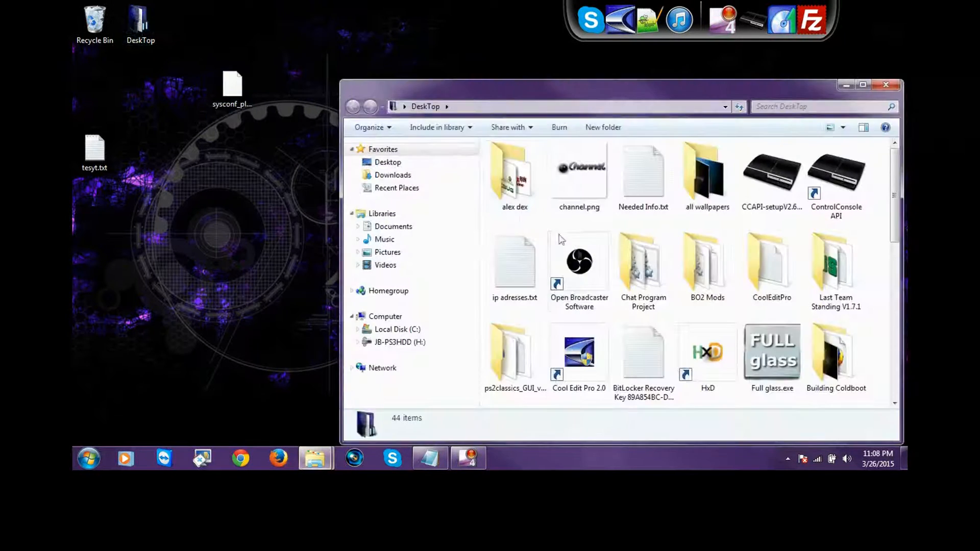
scroll("down", 3)
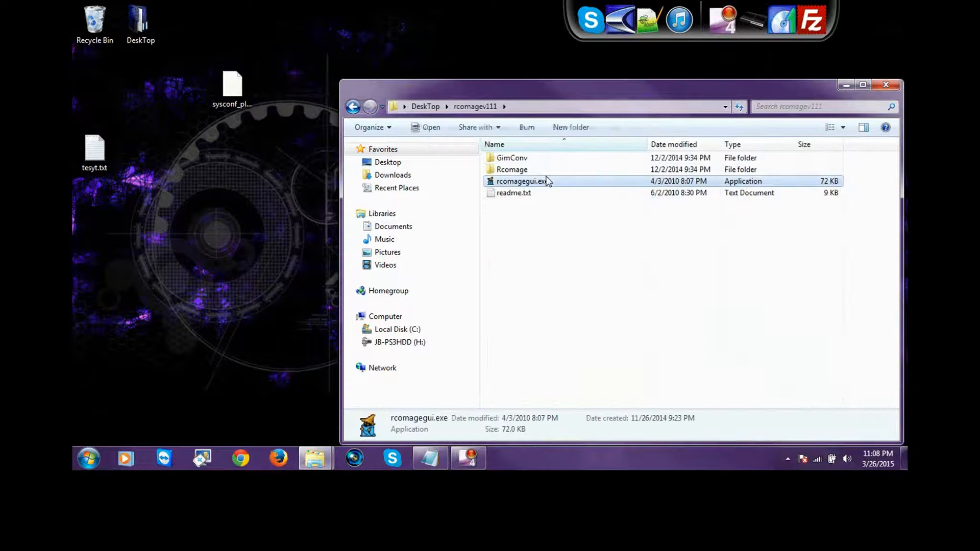
Dump sysconf_plugin.rco from the desktop to test.xml and acknowledge the success message
double_click(521, 181)
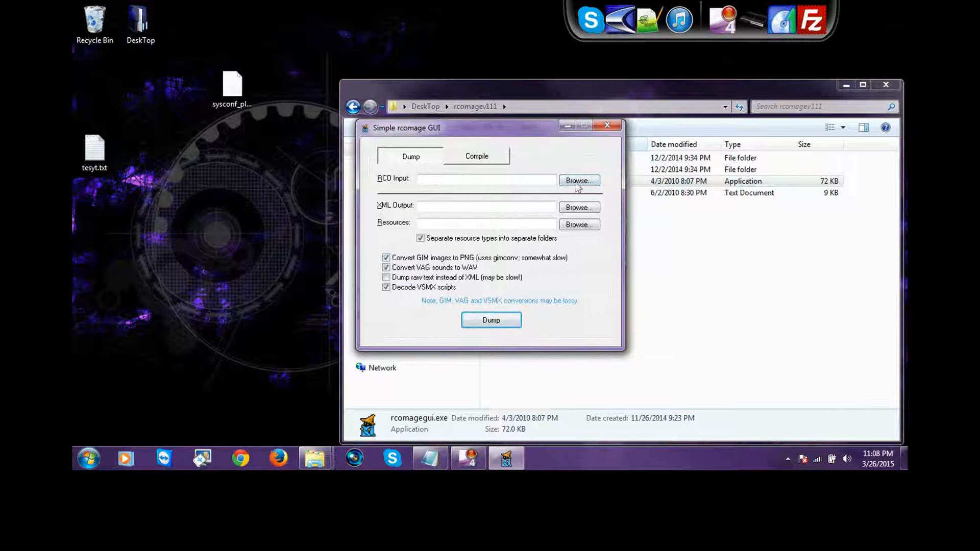
left_click(579, 180)
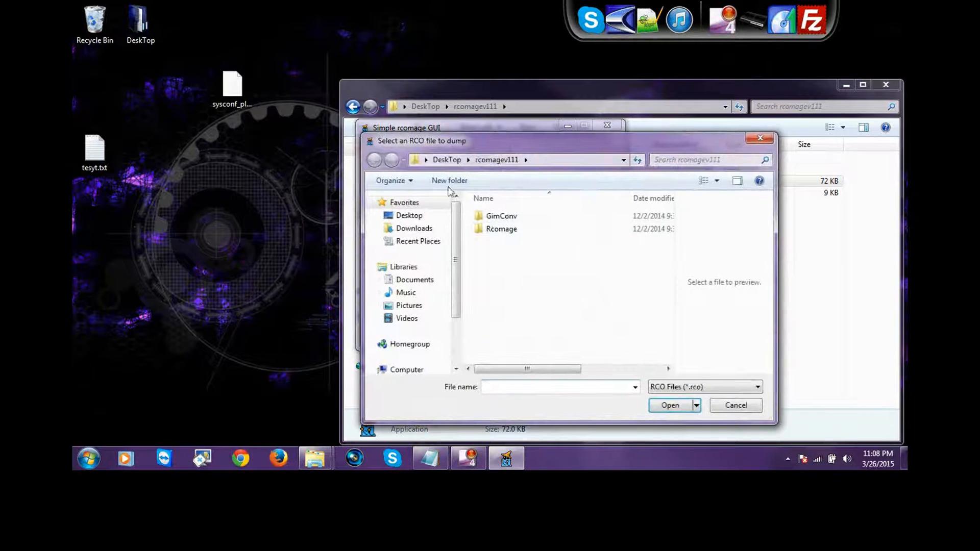
left_click(408, 216)
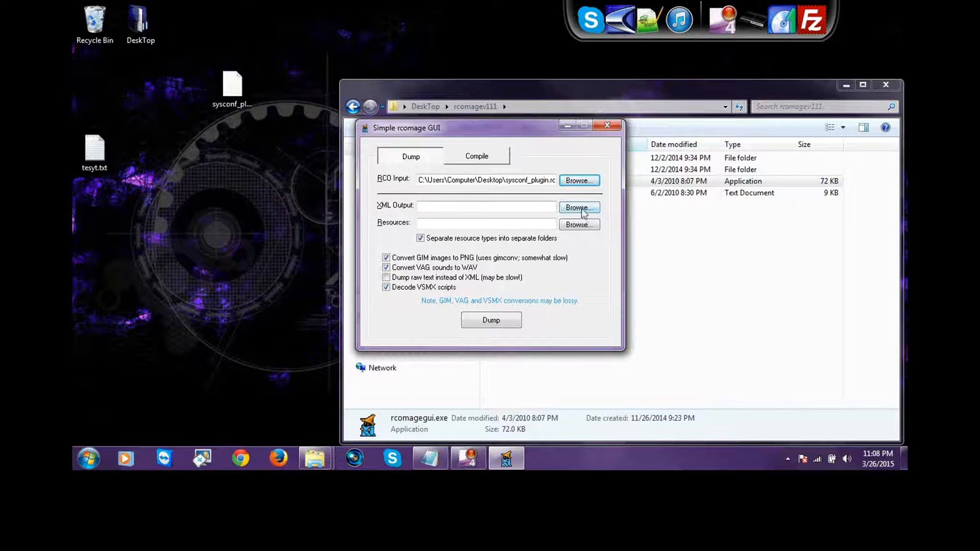
left_click(579, 207)
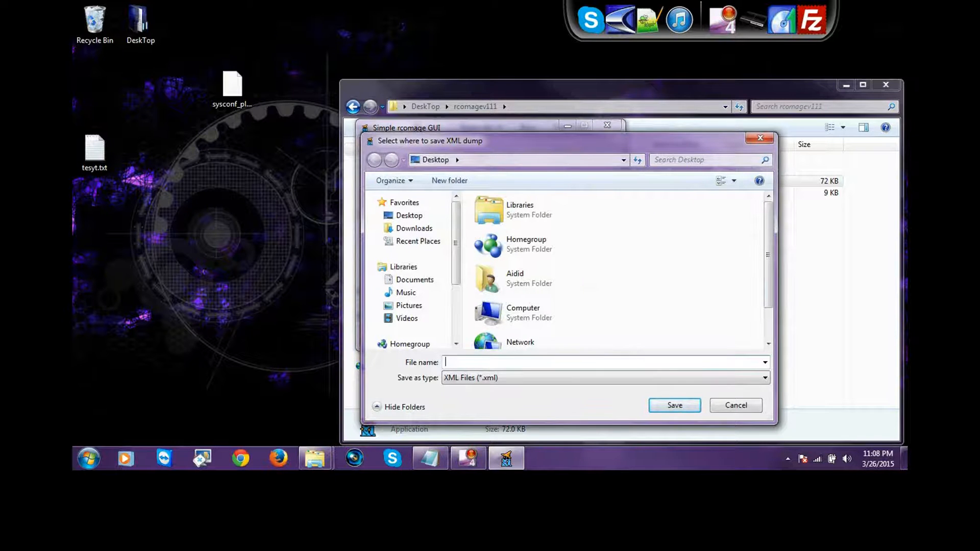
type("test")
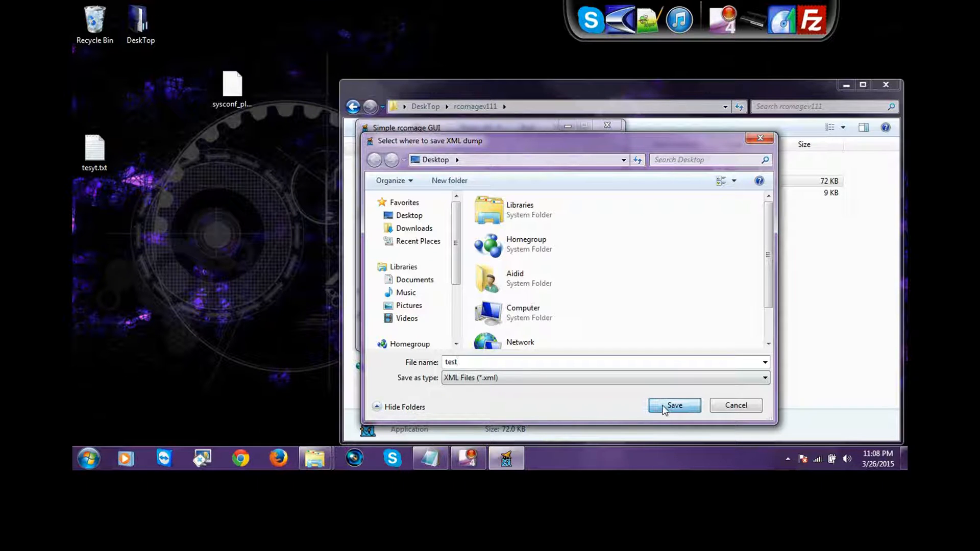
left_click(674, 405)
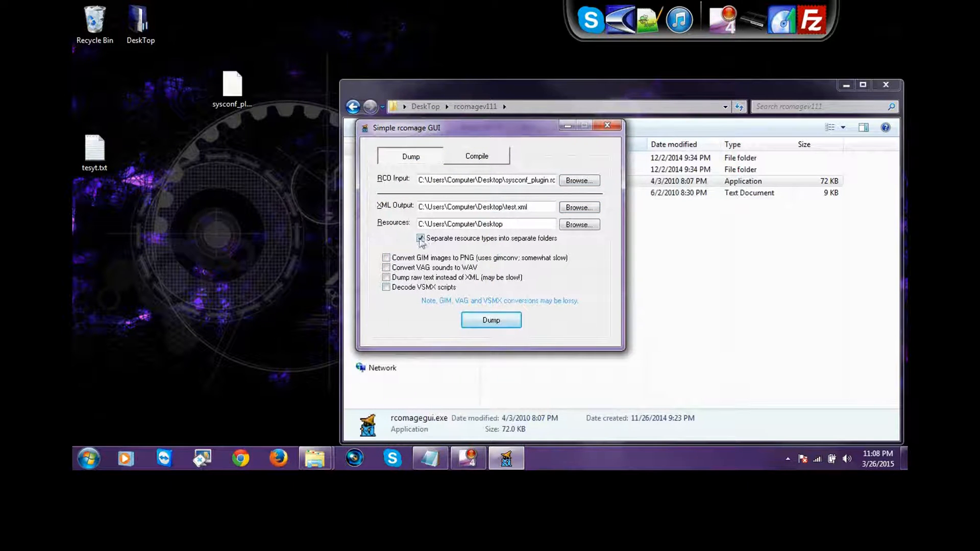
left_click(491, 320)
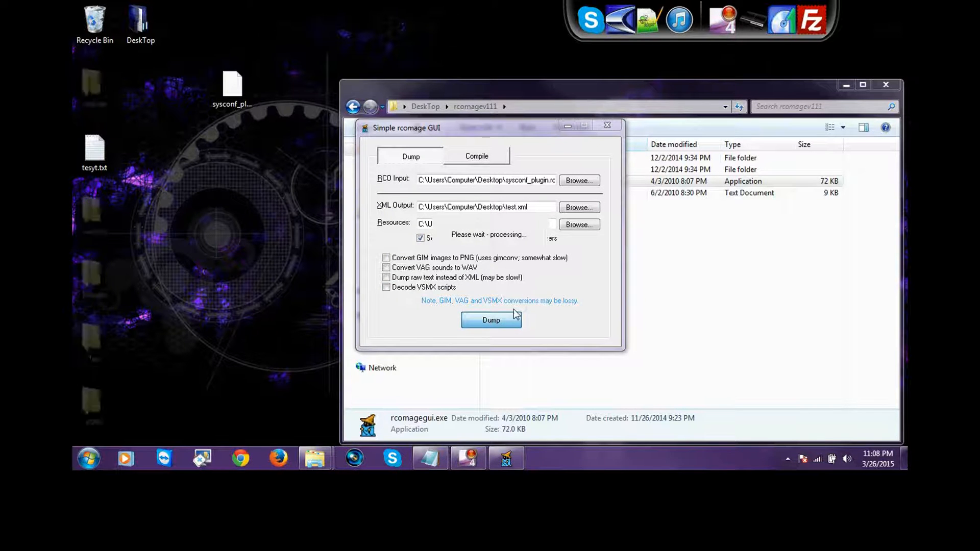
left_click(491, 320)
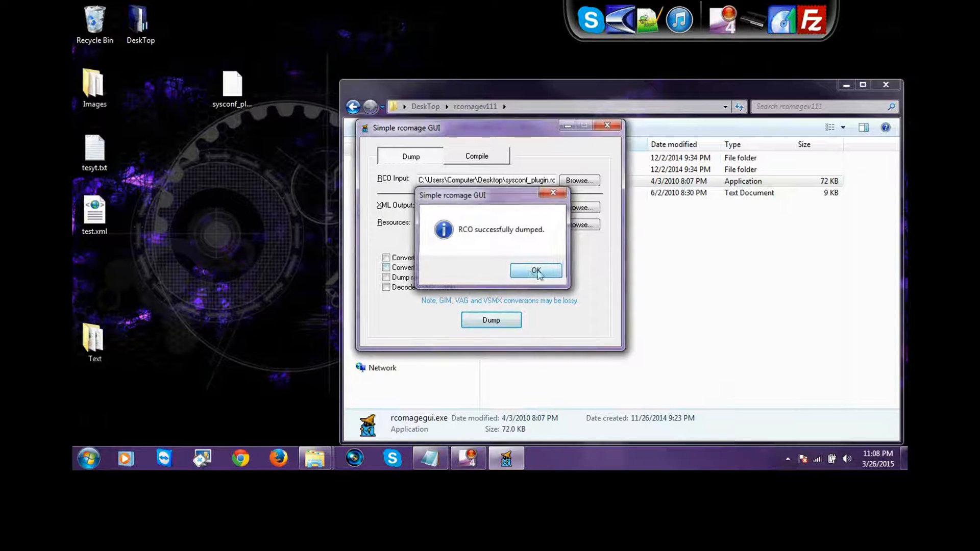
left_click(536, 271)
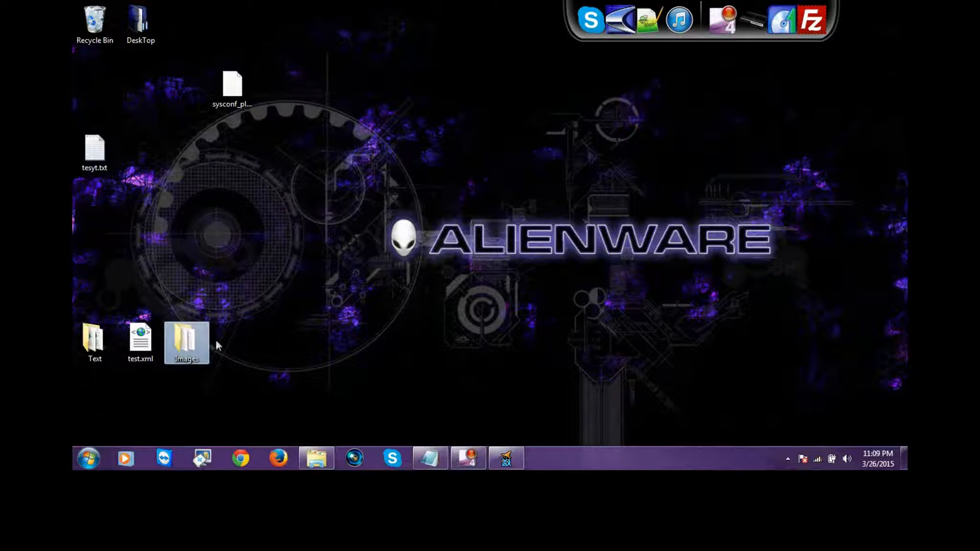
mouse_move(94, 342)
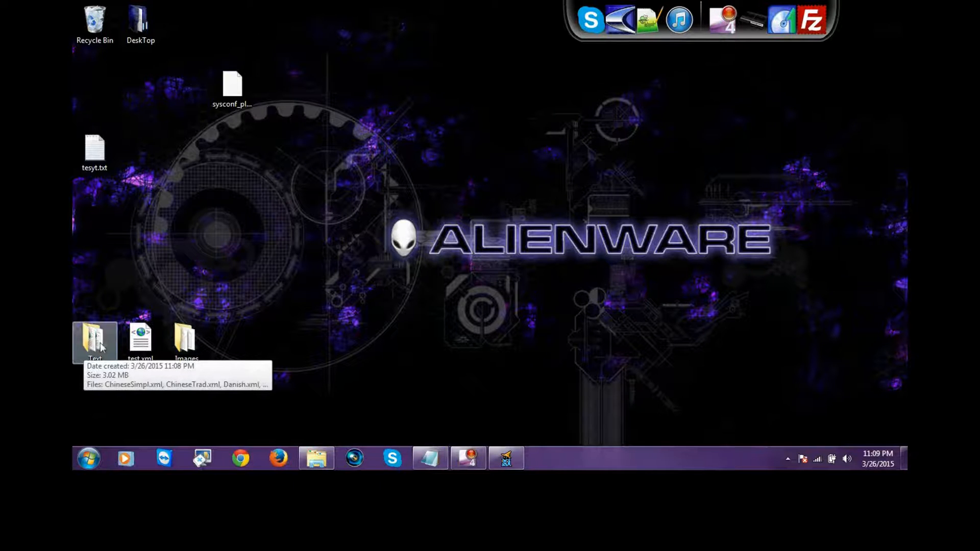
Open the dumped Text folder and select English.xml among the language files
double_click(94, 339)
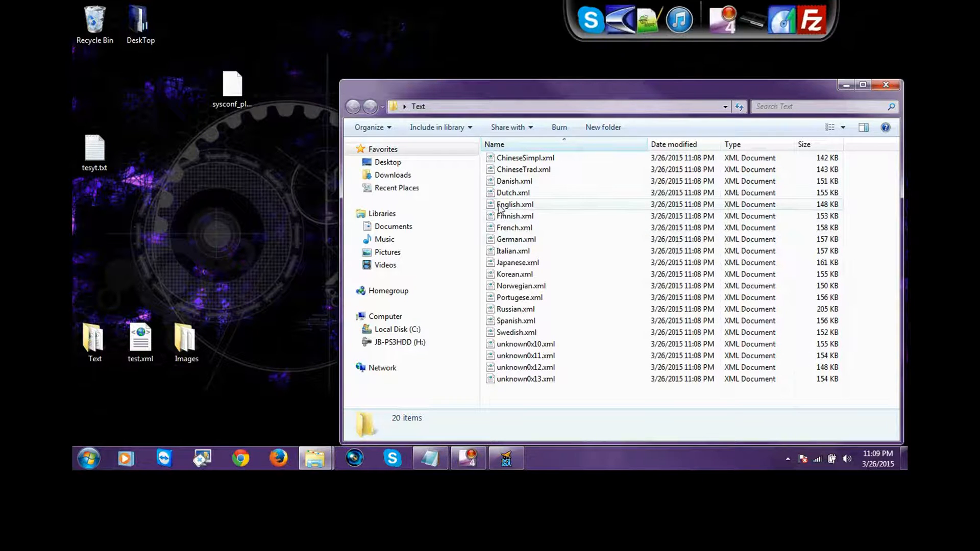
mouse_move(500, 208)
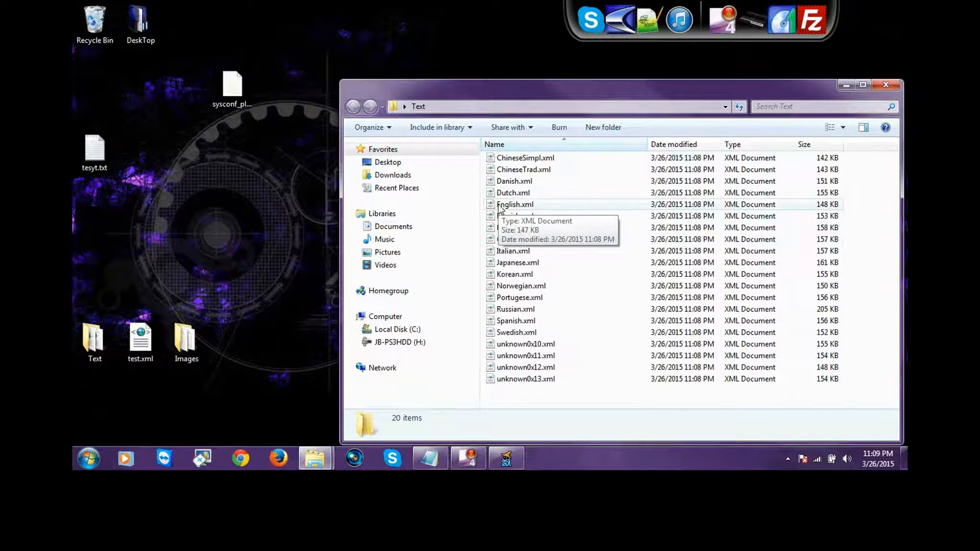
mouse_move(568, 162)
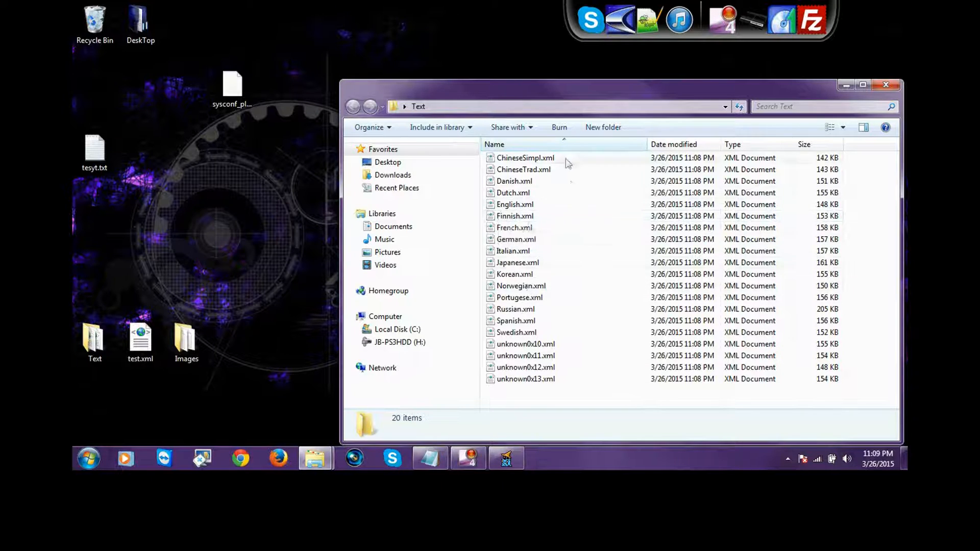
mouse_move(520, 214)
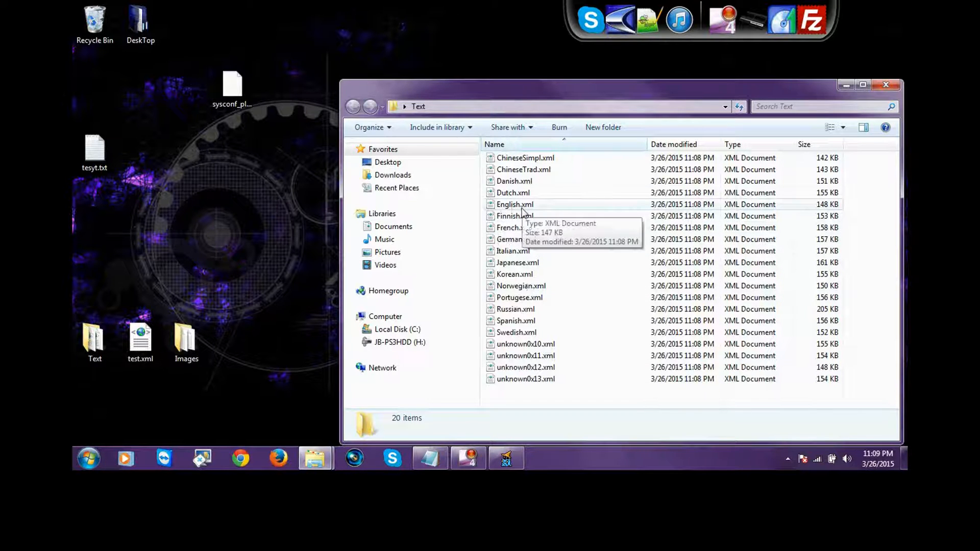
mouse_move(510, 204)
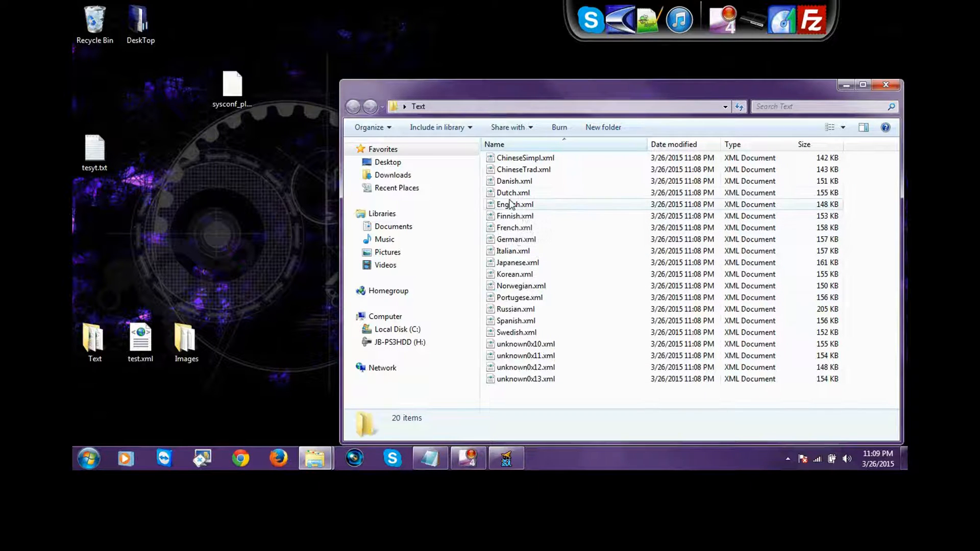
mouse_move(523, 204)
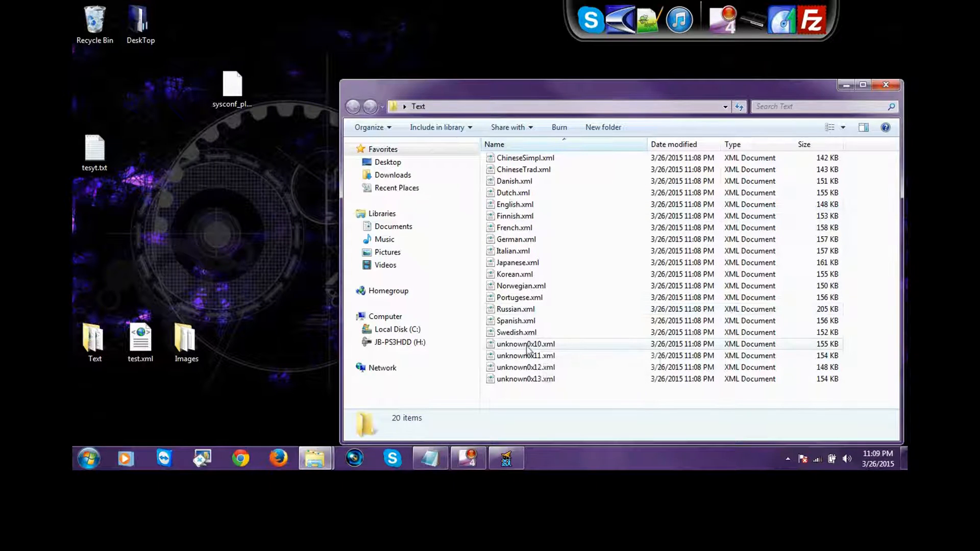
left_click(525, 344)
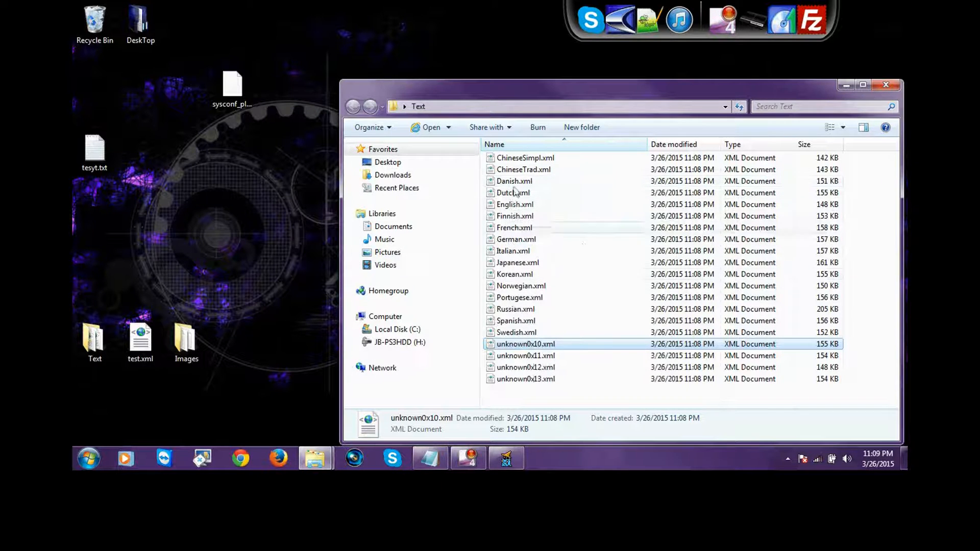
mouse_move(525, 351)
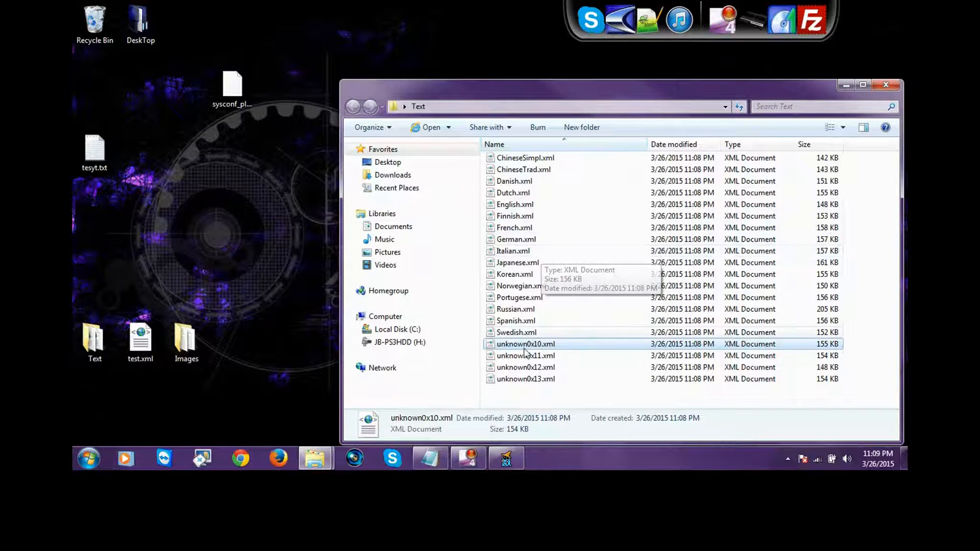
left_click(515, 204)
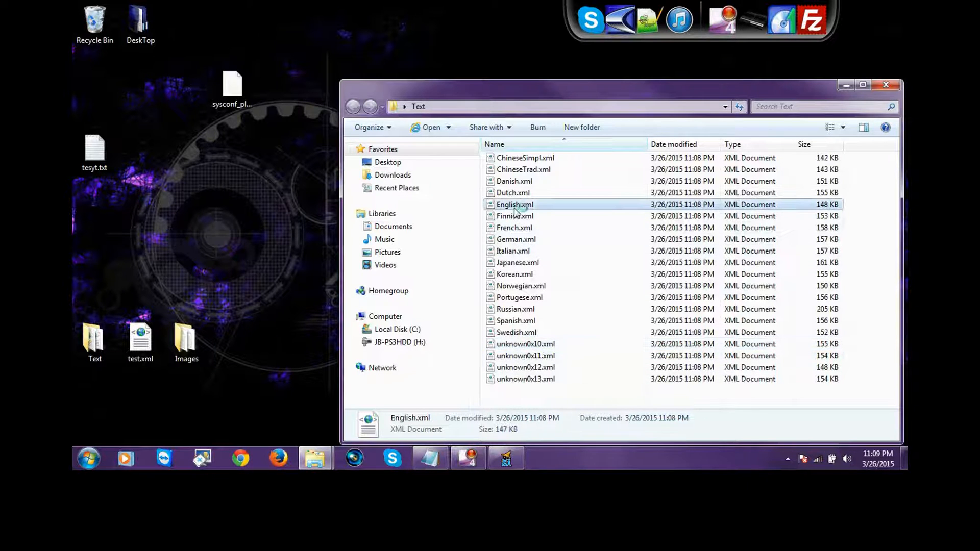
Open English.xml in Notepad++ and search 'Health' to reach the warning line 248
right_click(514, 204)
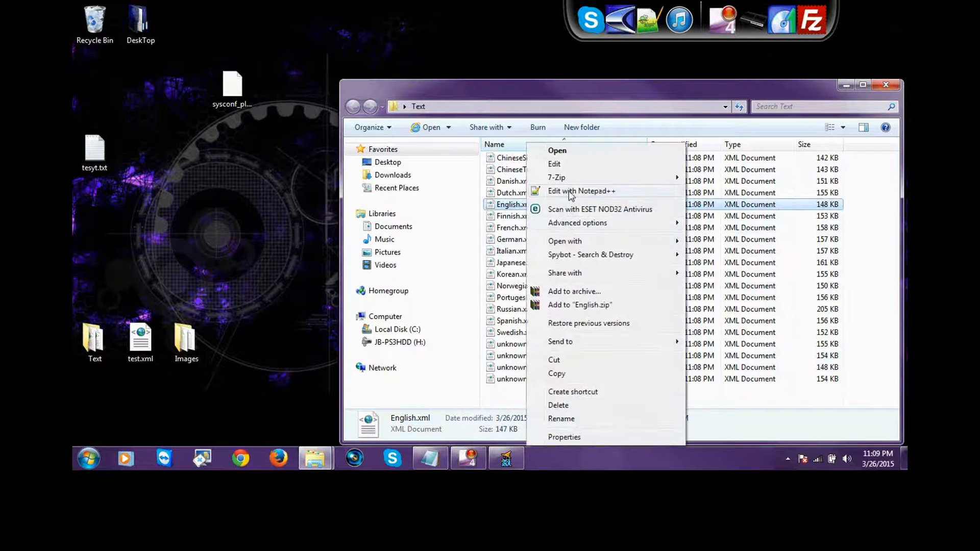
left_click(581, 191)
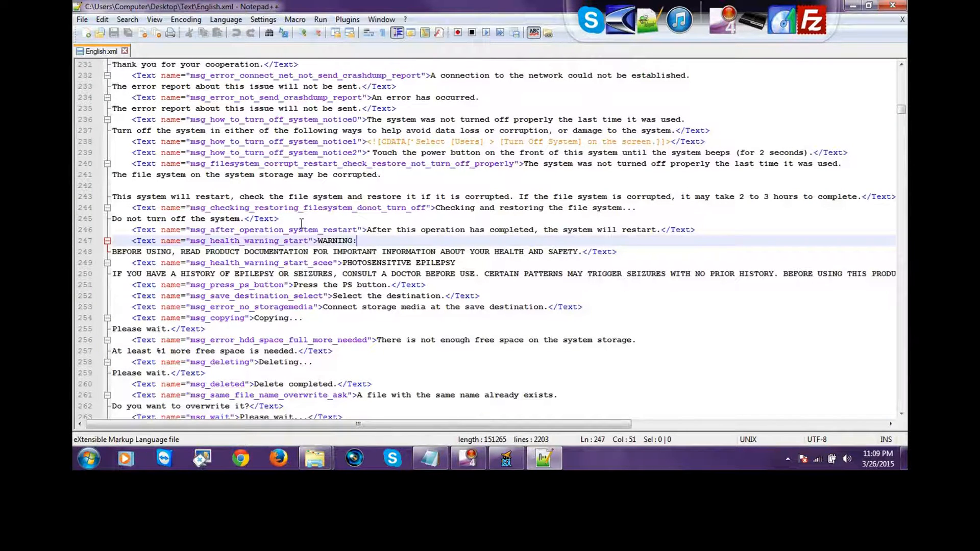
key("Ctrl+f")
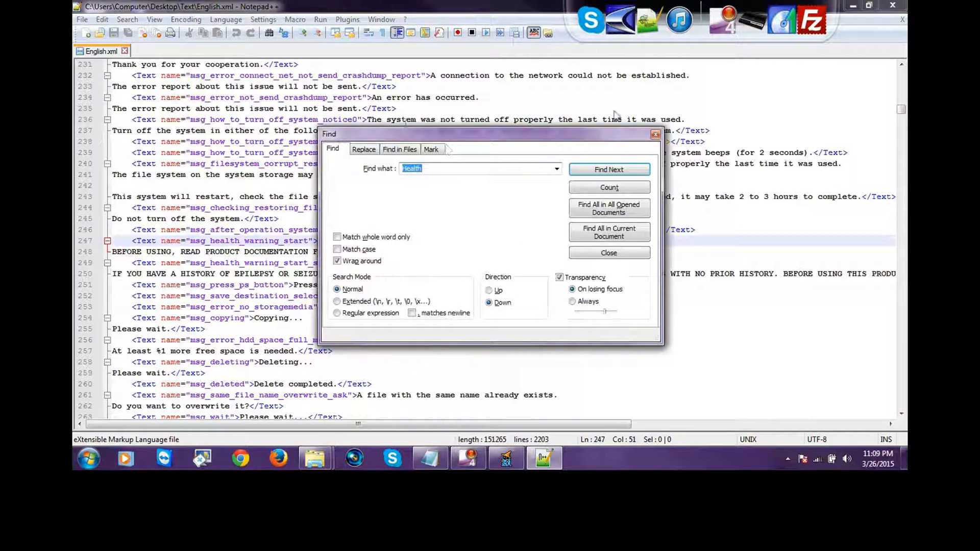
left_click(609, 169)
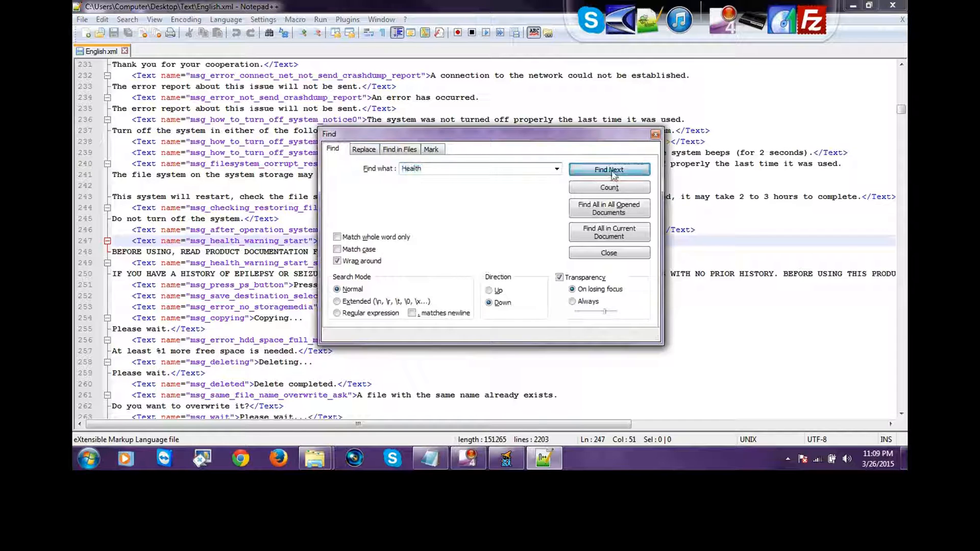
left_click(609, 169)
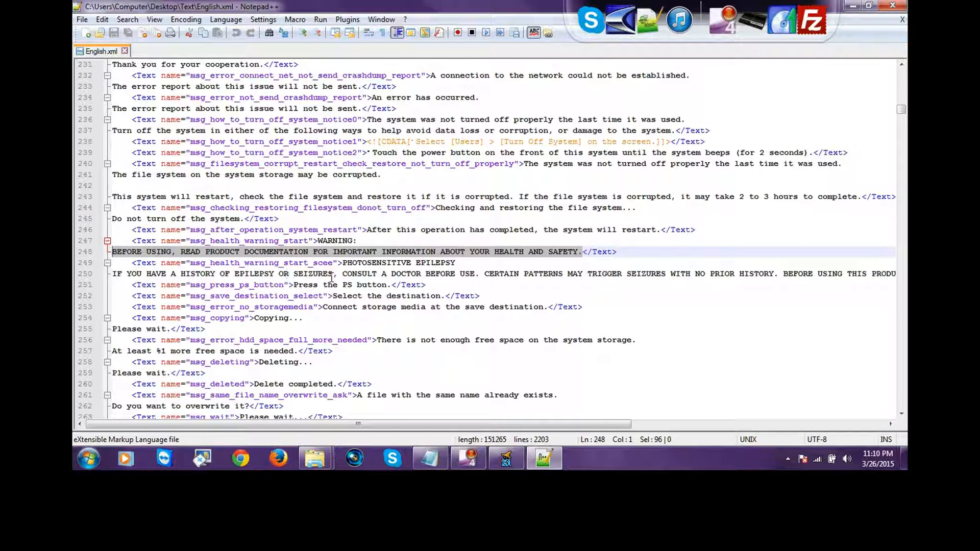
Replace the warning text with 'Do Not Touch My PS3 !' and save English.xml
key("Delete")
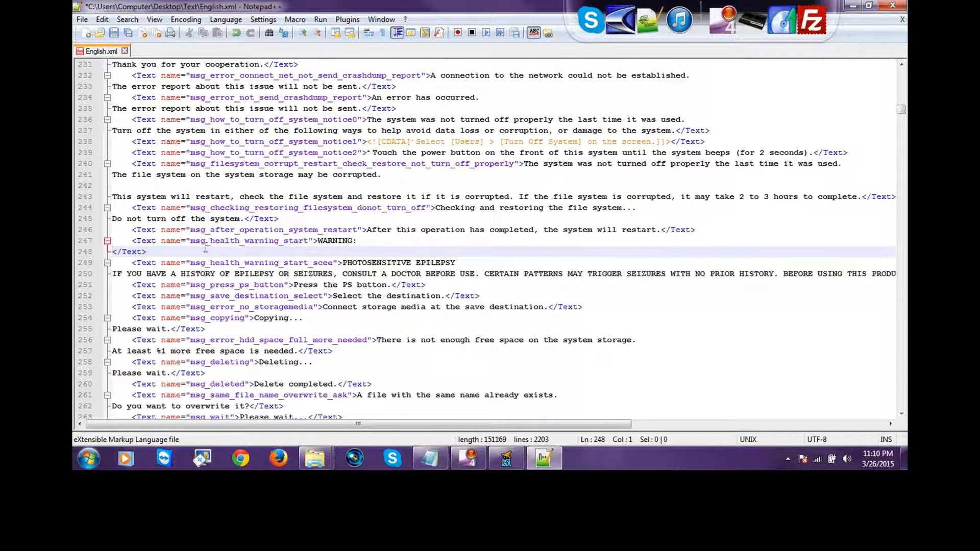
mouse_move(499, 320)
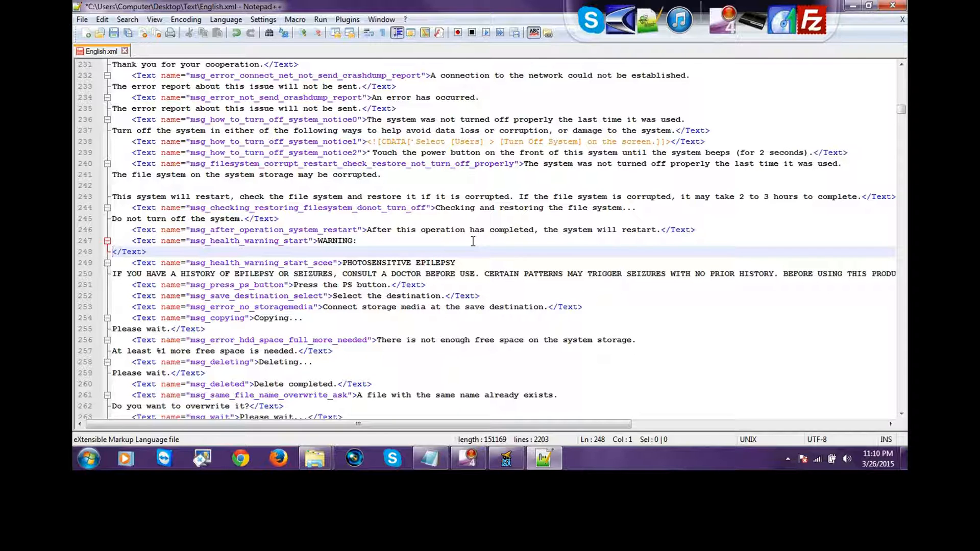
type("Do Not")
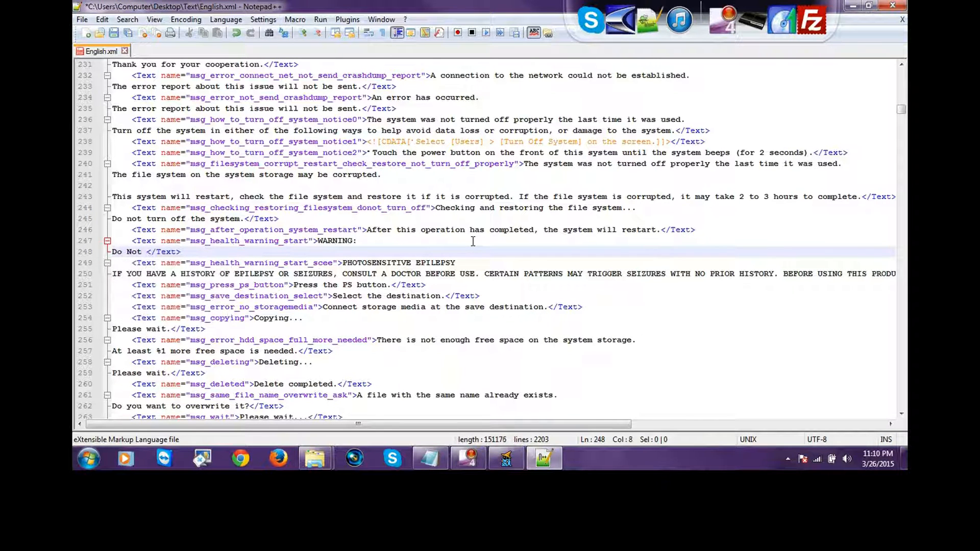
type("Touch My PS3 !")
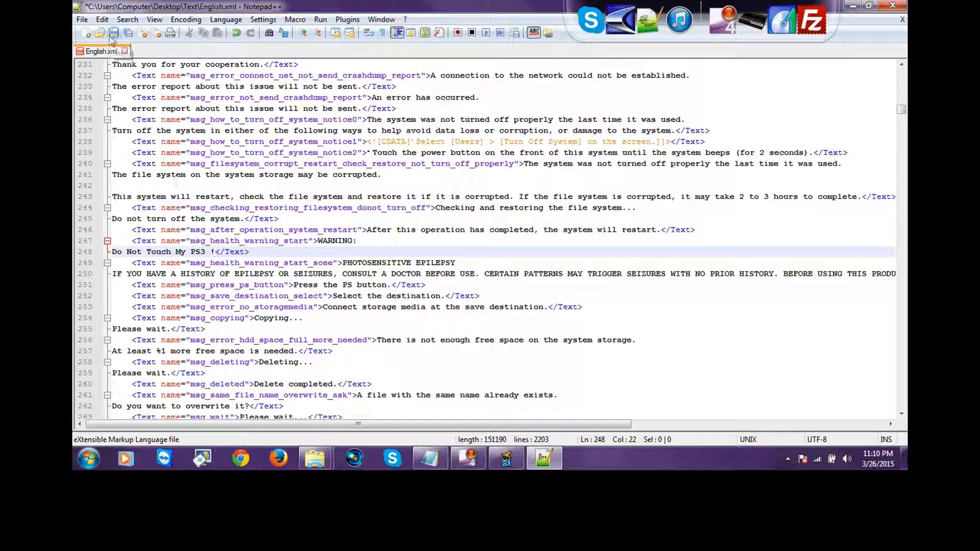
left_click(82, 19)
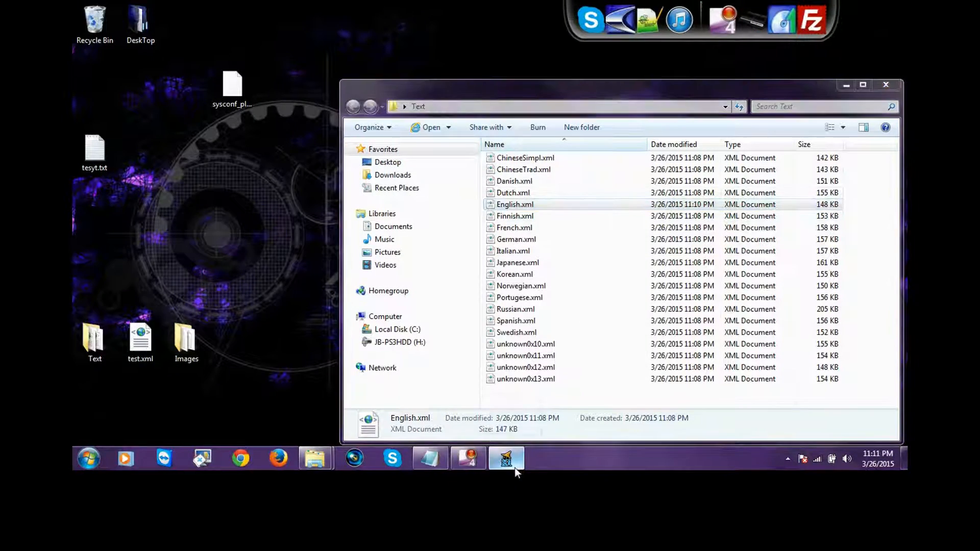
Set test.xml on the desktop as the Compile tab's XML input
left_click(506, 458)
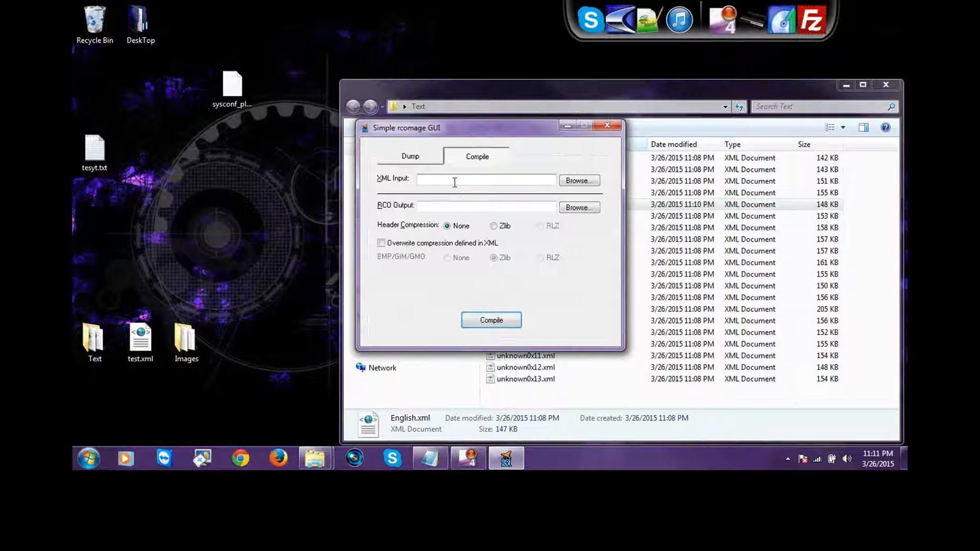
left_click(578, 180)
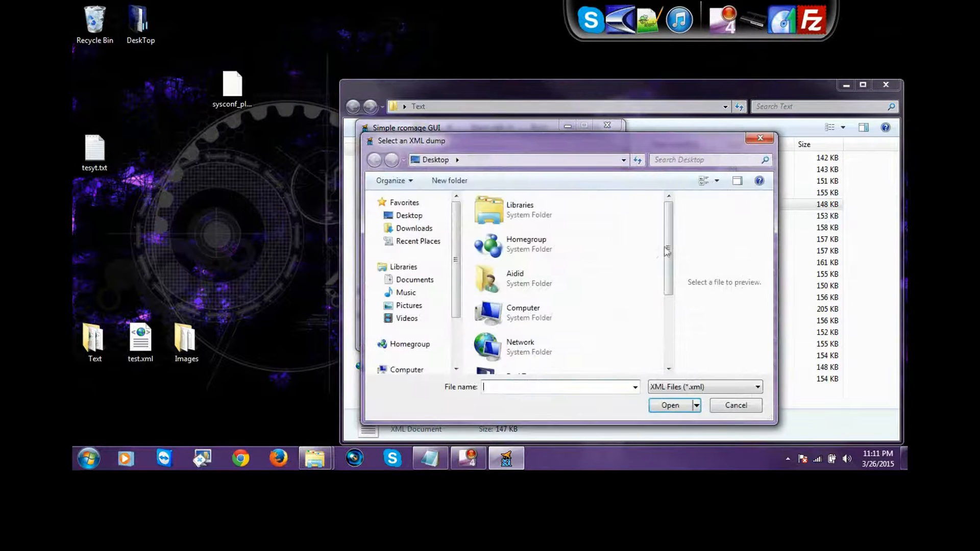
scroll("down", 3)
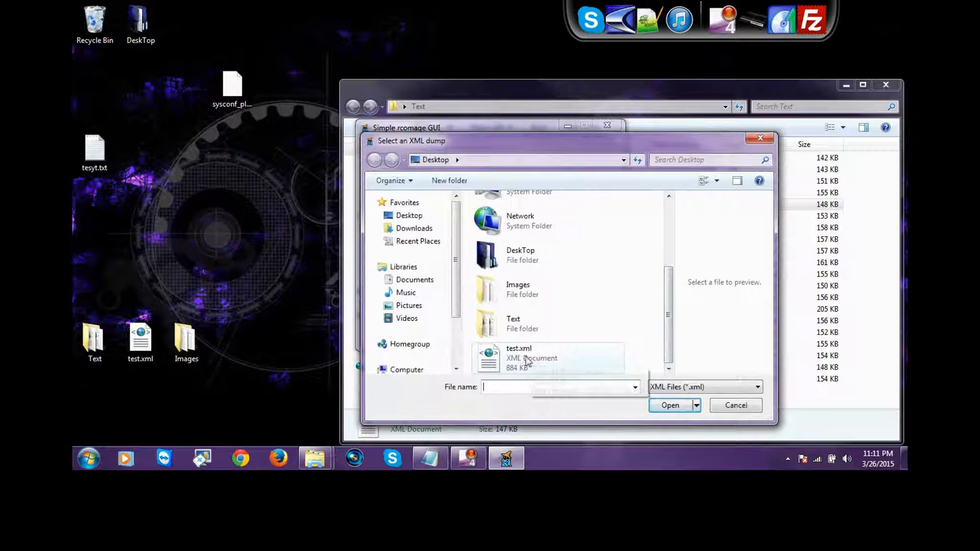
left_click(518, 357)
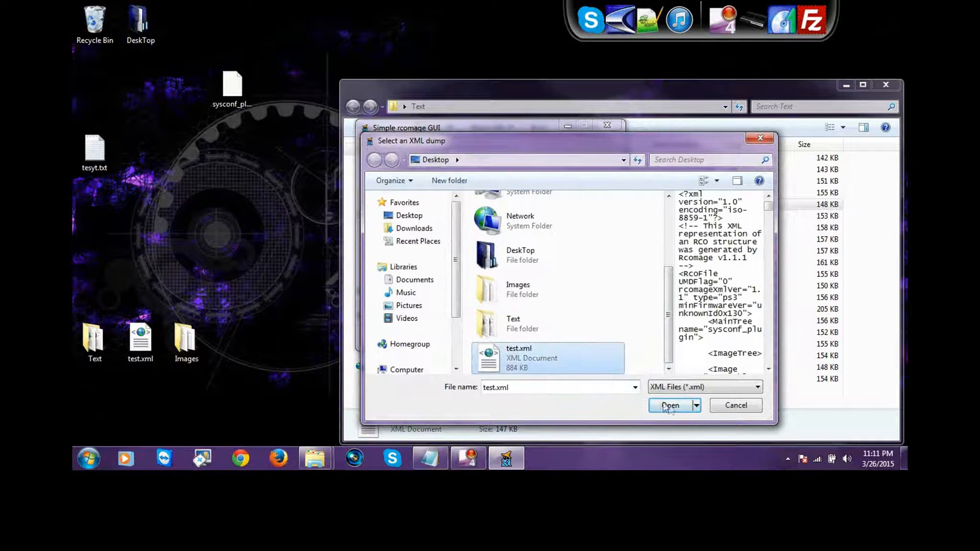
left_click(669, 405)
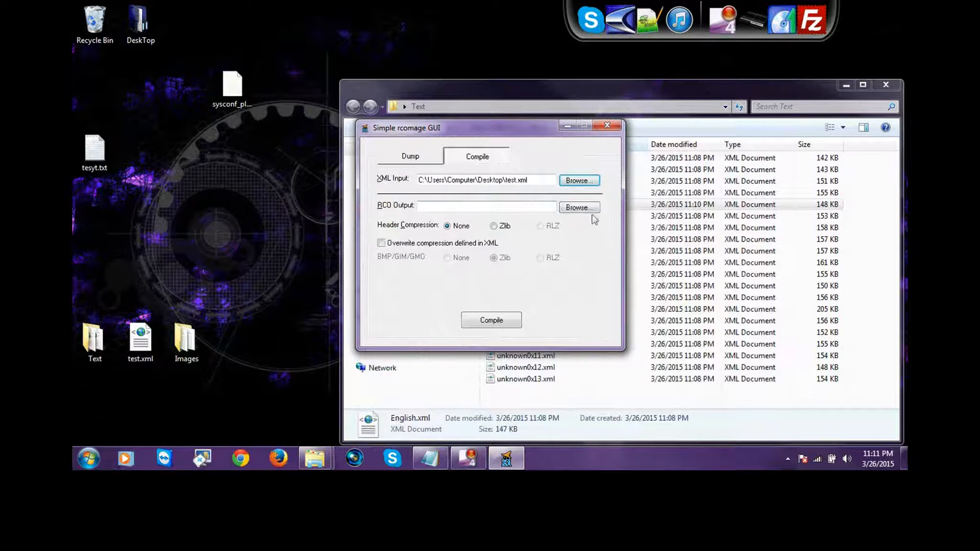
Set the RCO output to sysconf_plugin inside the Text folder
left_click(579, 207)
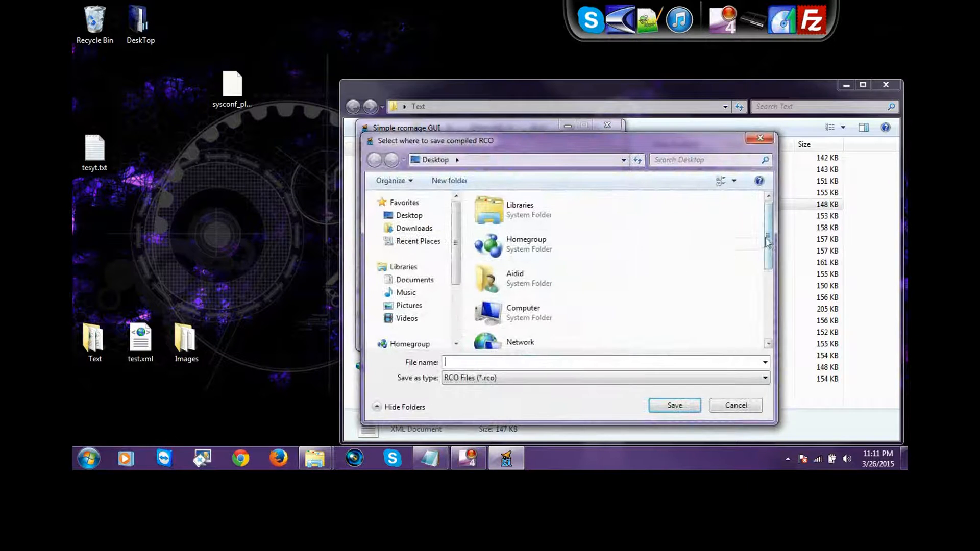
scroll("down", 3)
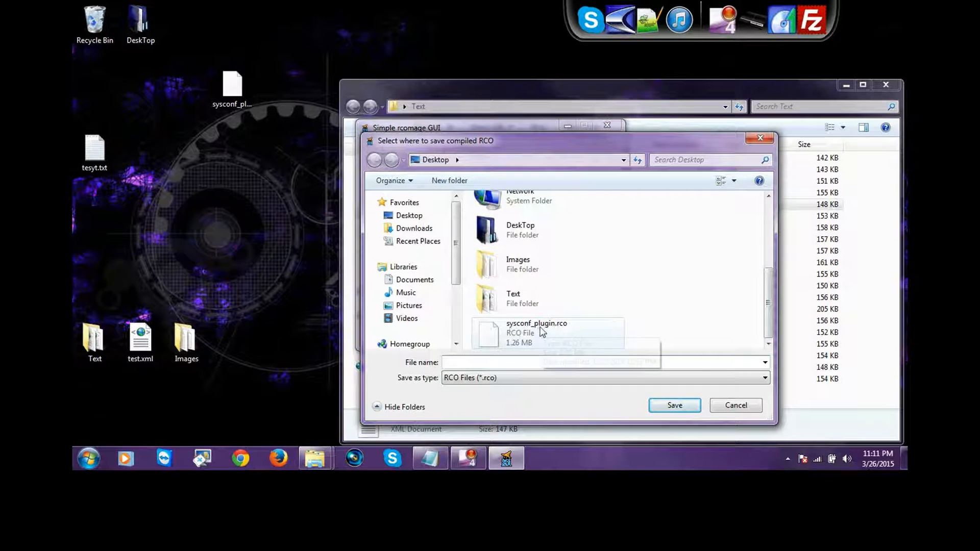
left_click(536, 330)
type("sysconf_plugin")
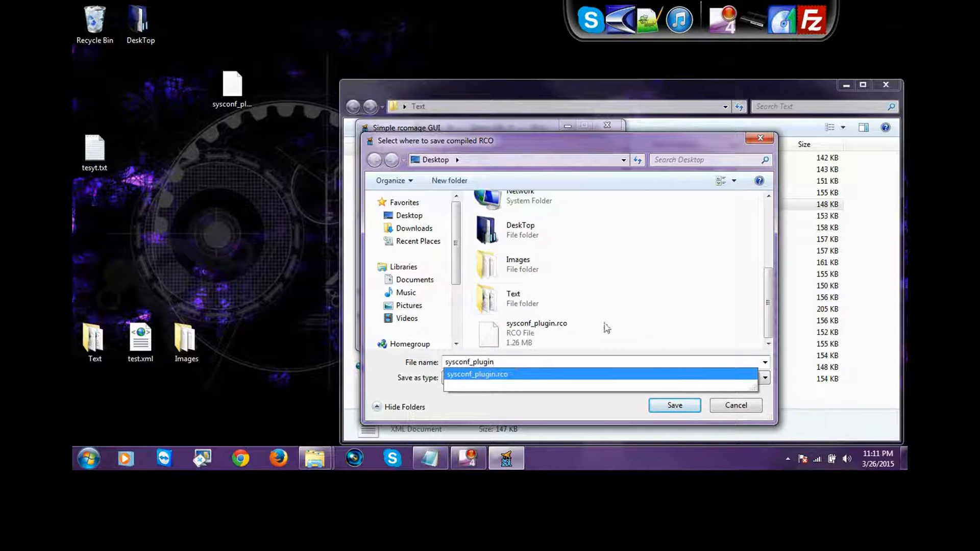
left_click(477, 374)
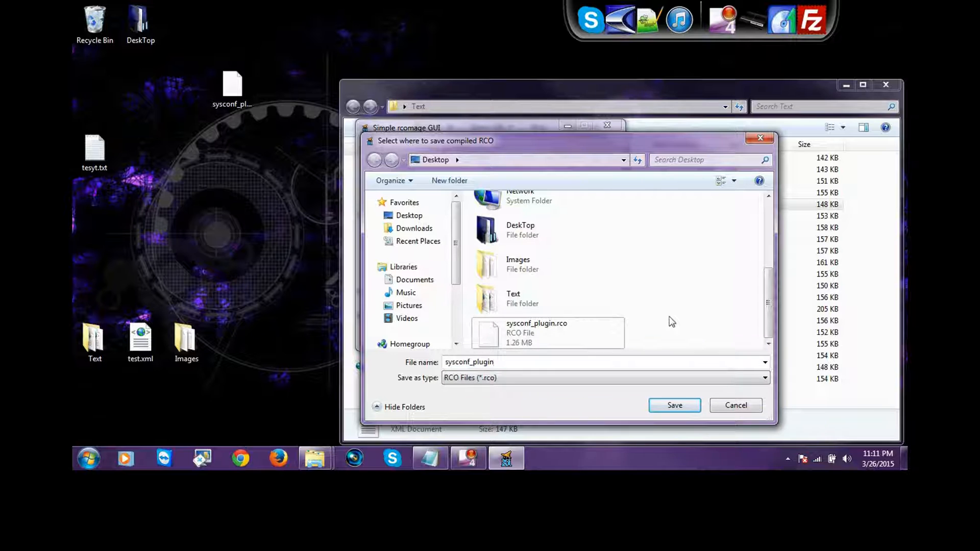
left_click(513, 298)
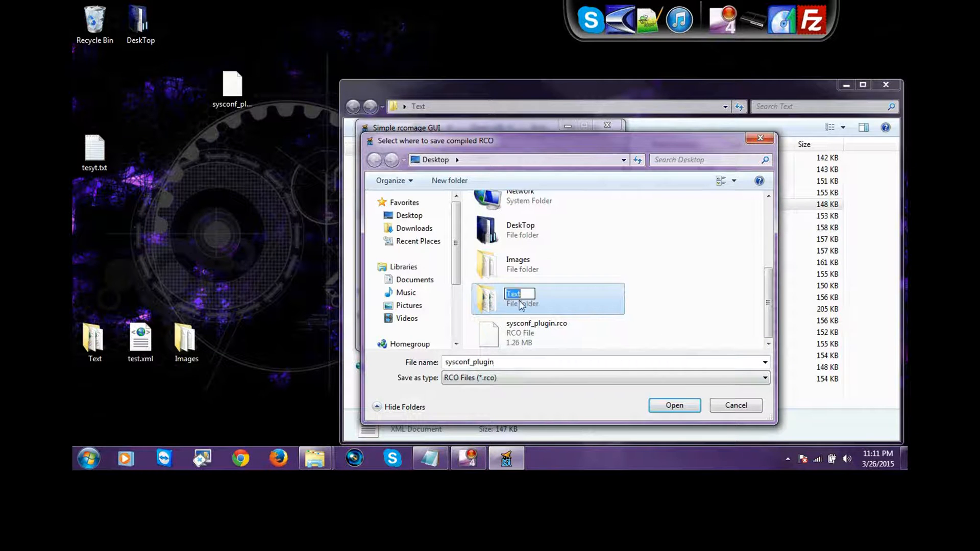
double_click(512, 293)
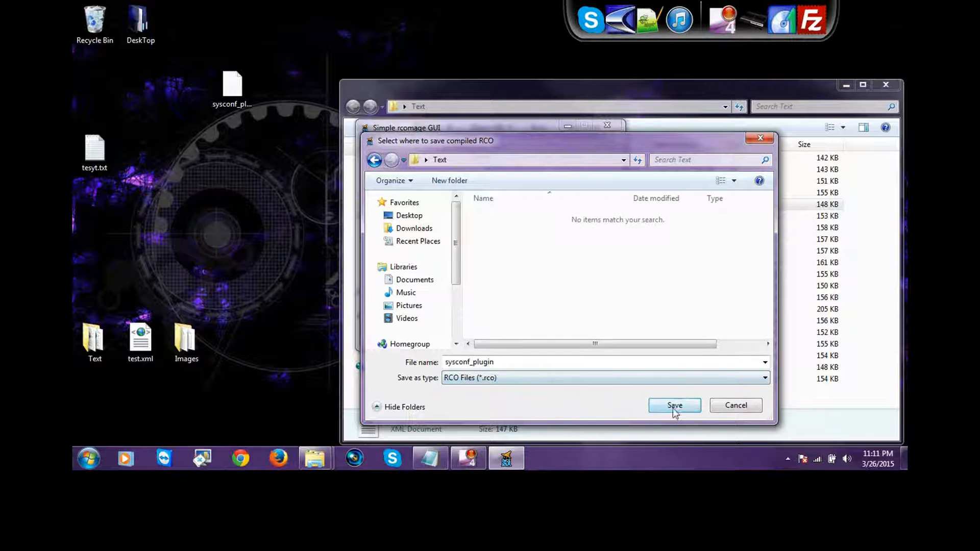
left_click(674, 405)
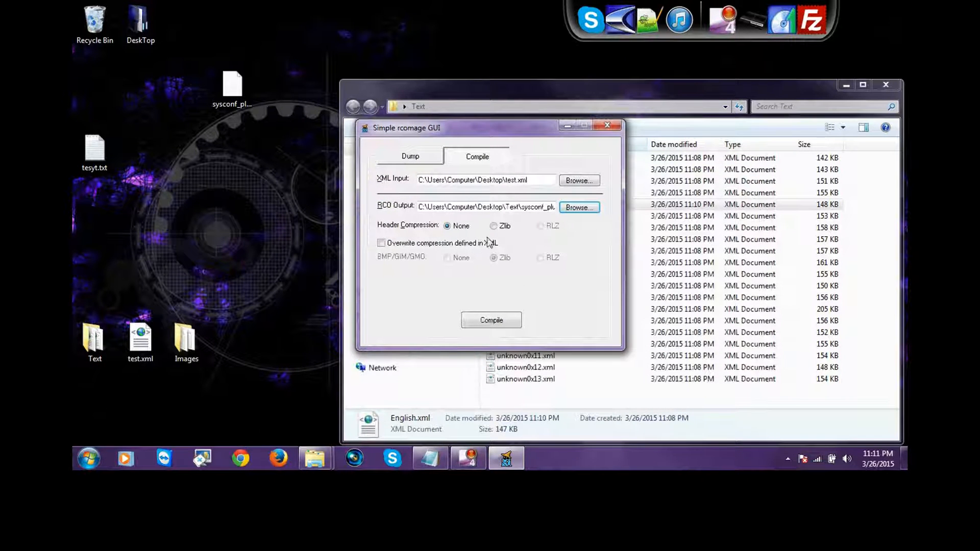
Compile test.xml with Zlib header compression, confirm success, and close rcomage GUI
left_click(493, 226)
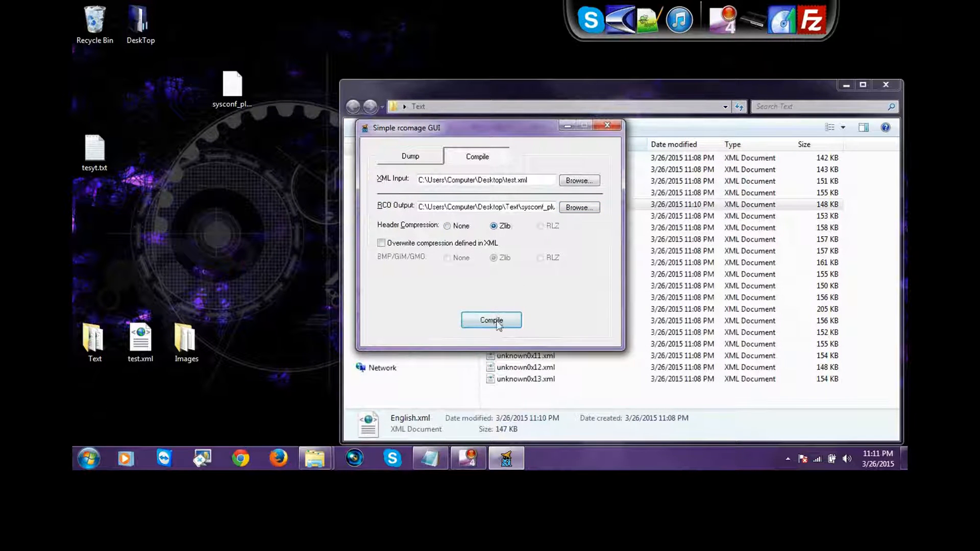
left_click(491, 320)
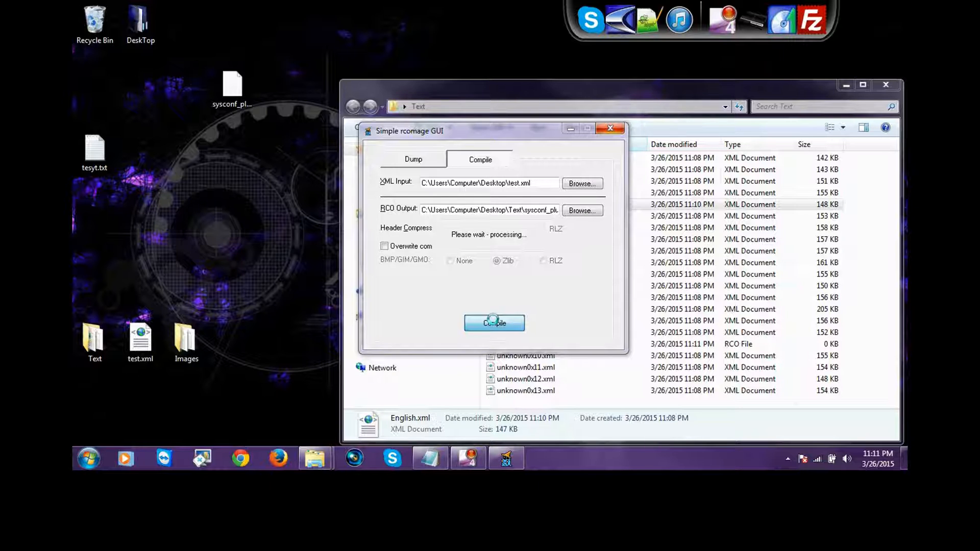
left_click(494, 323)
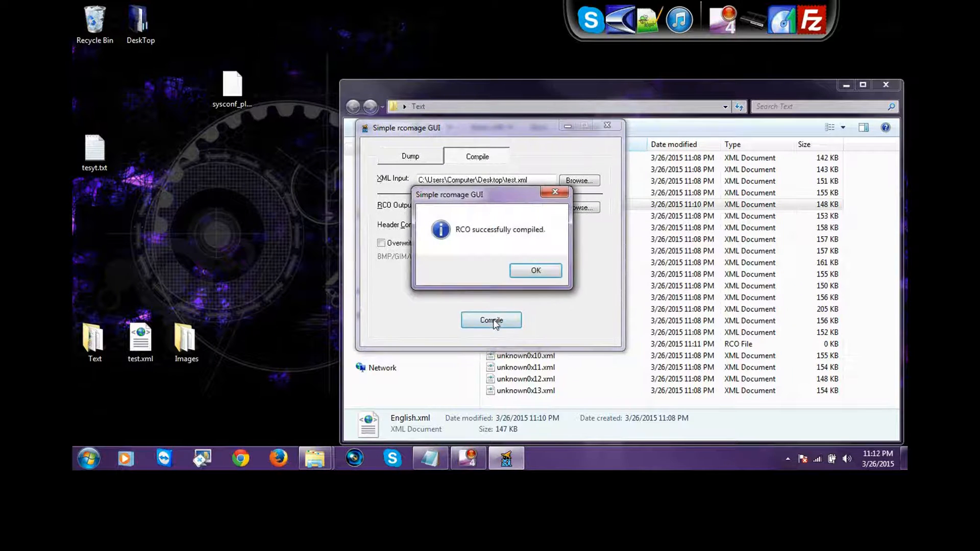
left_click(535, 271)
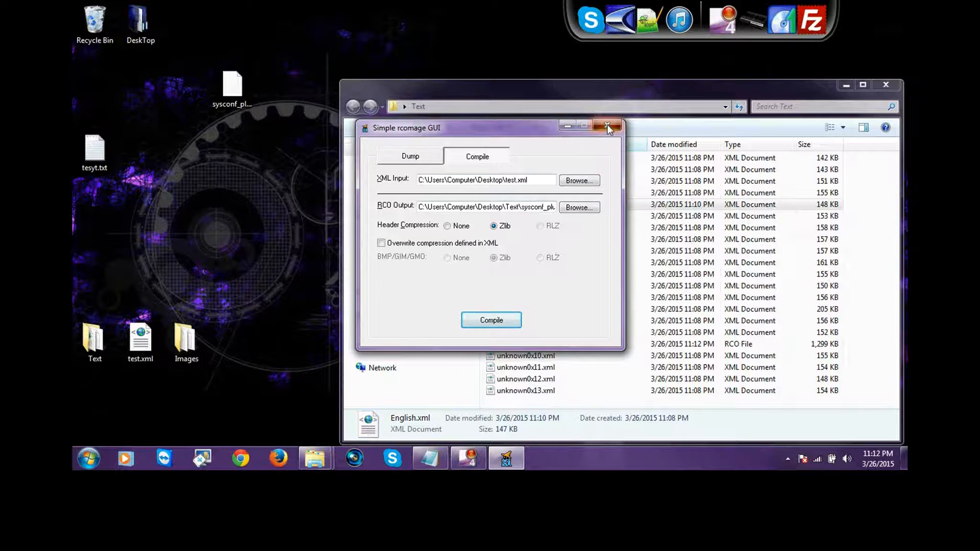
left_click(605, 126)
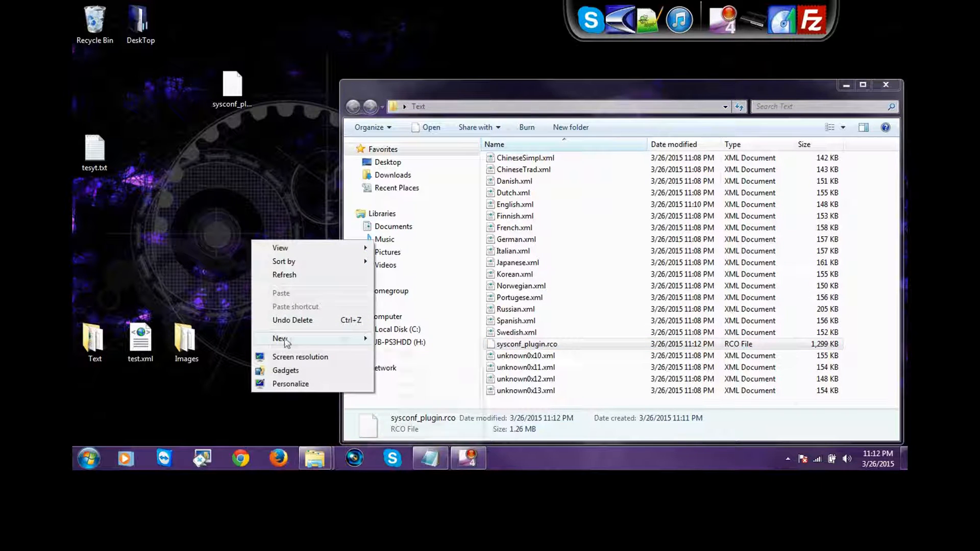
Create a 'custom health' desktop folder, move sysconf_plugin.rco into it, and close Explorer
left_click(280, 339)
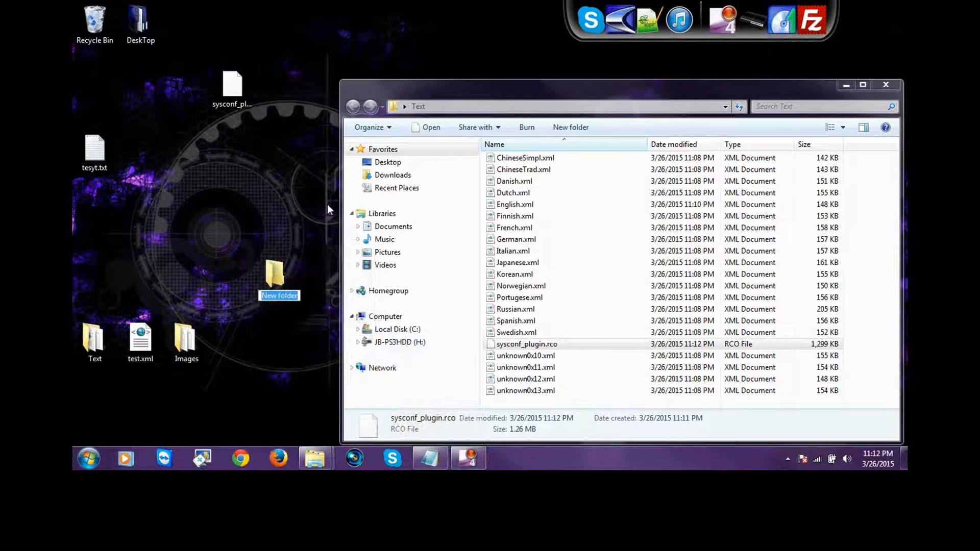
type("custom health")
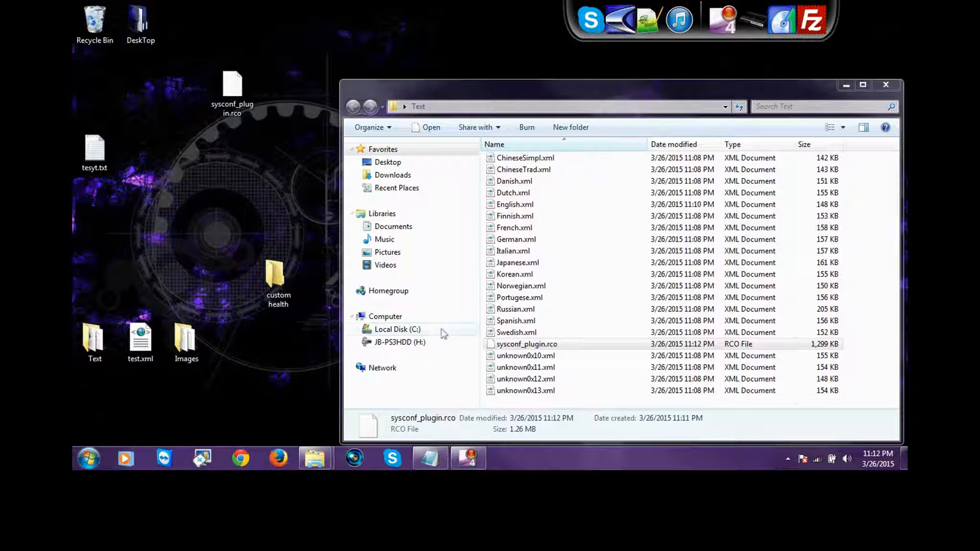
left_click_drag(527, 344, 278, 281)
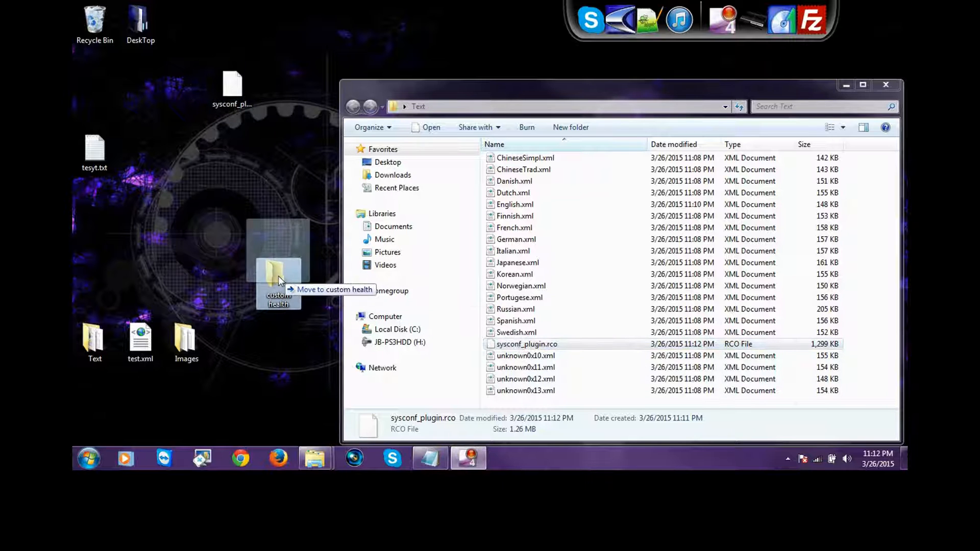
left_click_drag(526, 344, 278, 281)
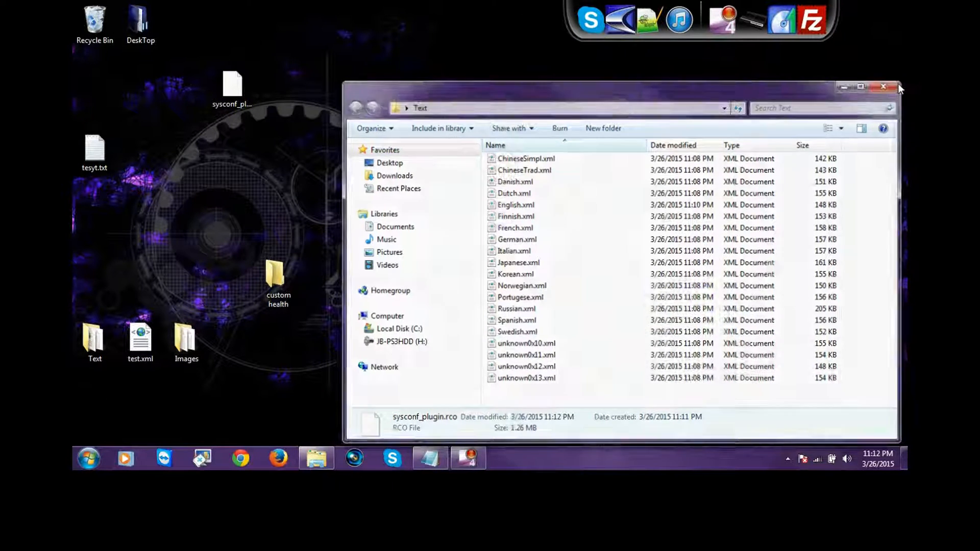
left_click(883, 87)
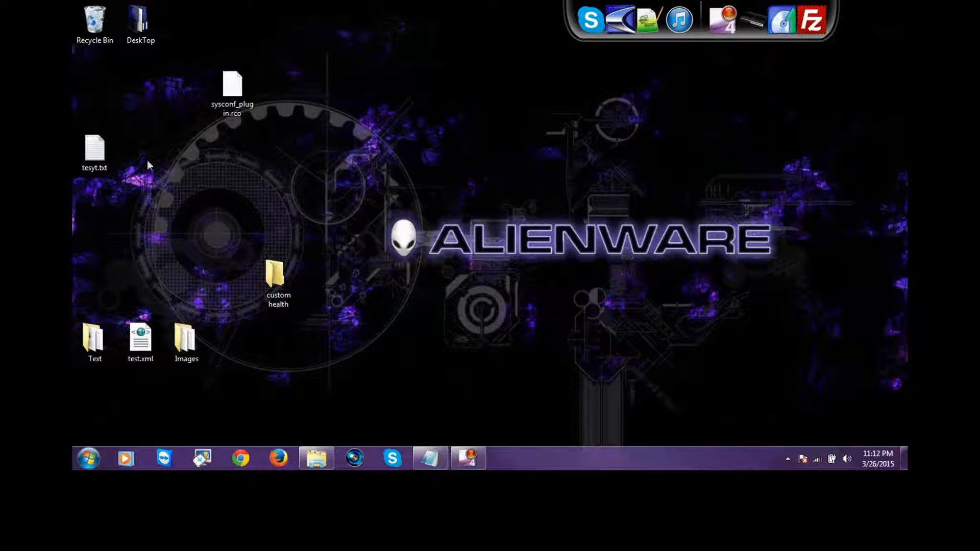
mouse_move(233, 230)
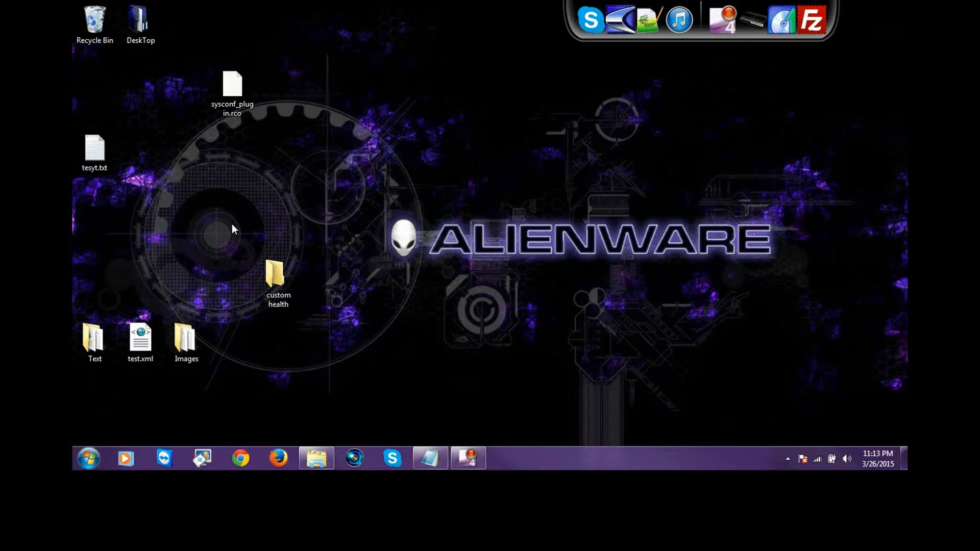
mouse_move(237, 230)
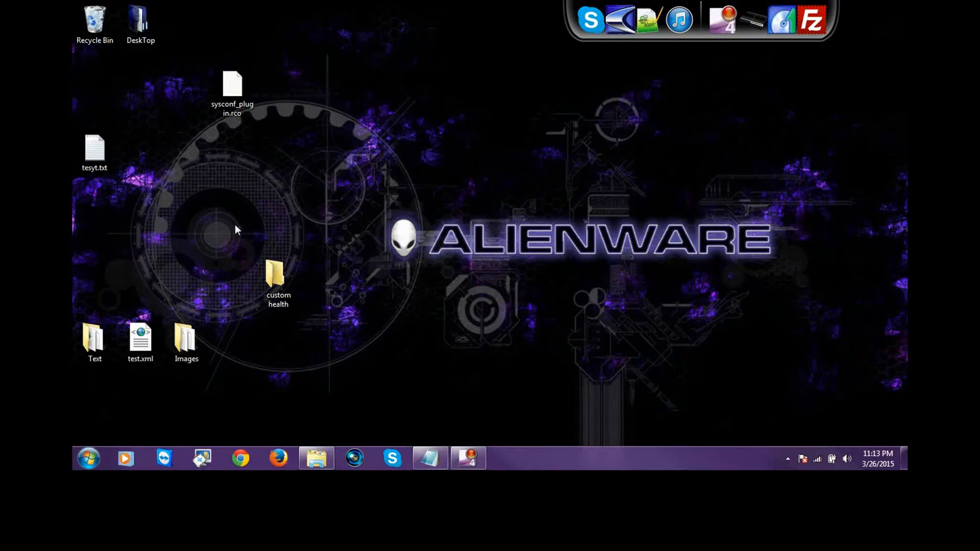